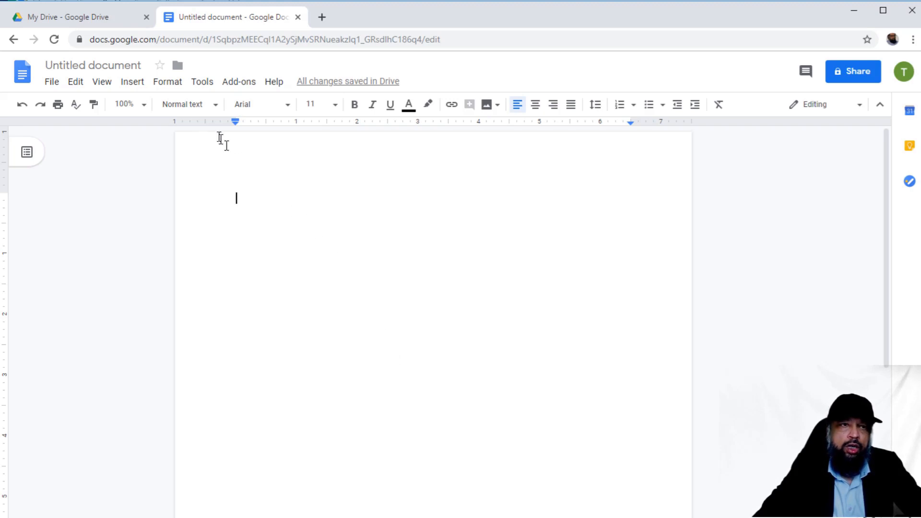
# Step: Create a blank Google Doc from My Drive and show the Insert > Drawing submenu
pyautogui.click(76, 17)
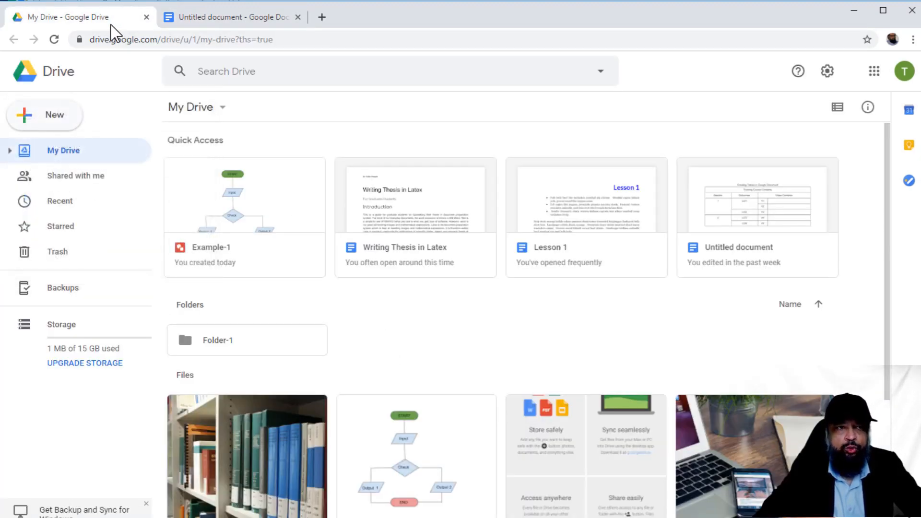
pyautogui.moveTo(65, 65)
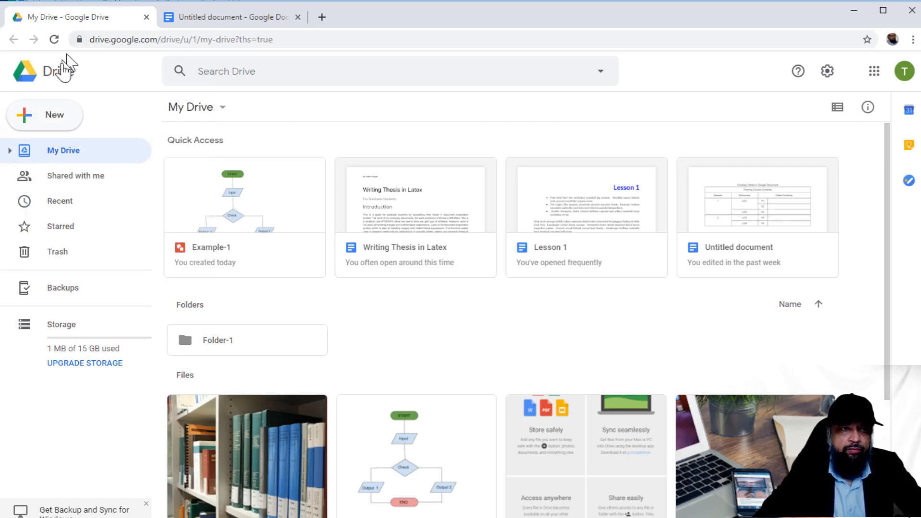
pyautogui.click(45, 114)
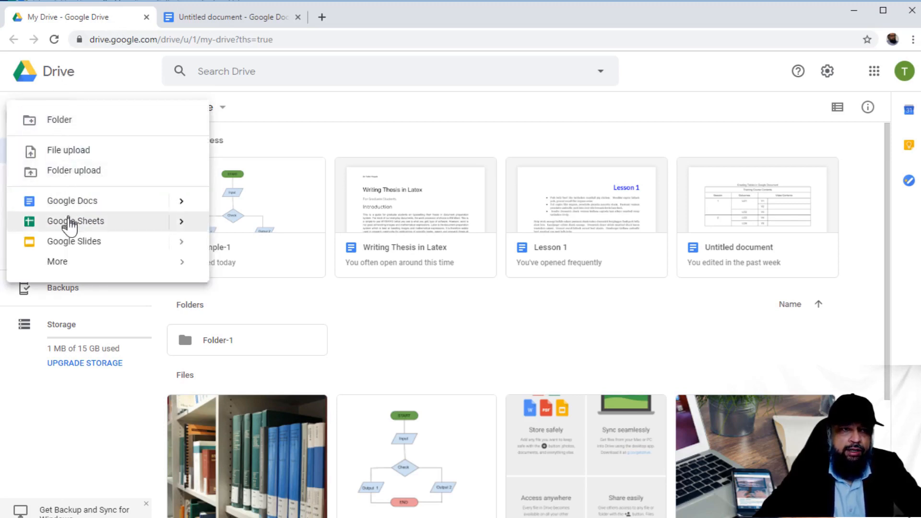
pyautogui.click(57, 262)
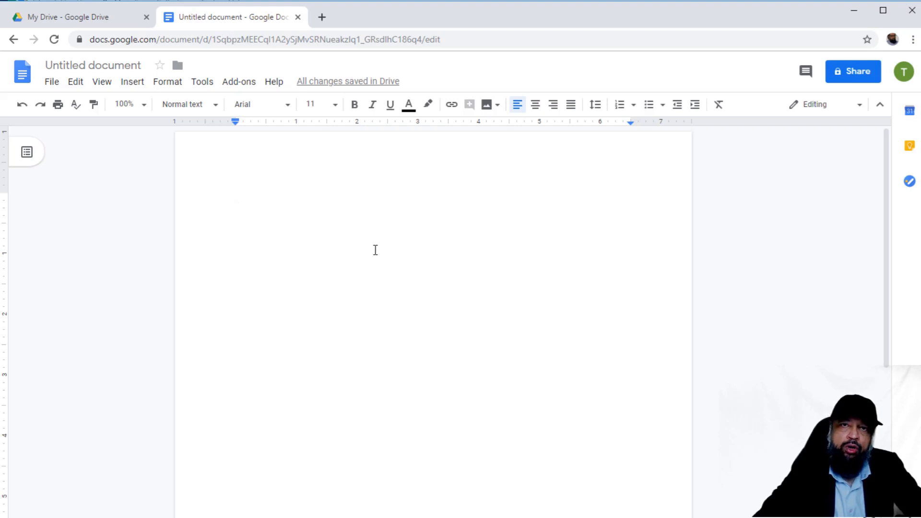
pyautogui.click(235, 199)
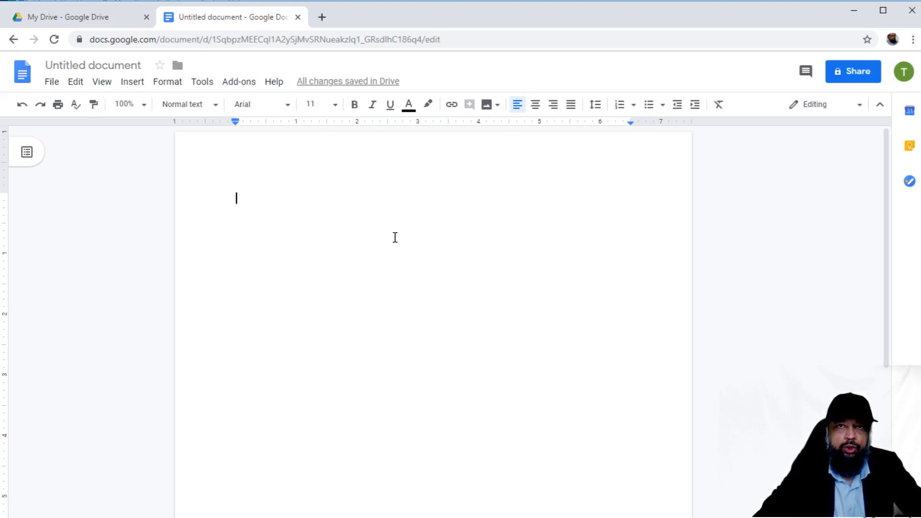
pyautogui.moveTo(190, 156)
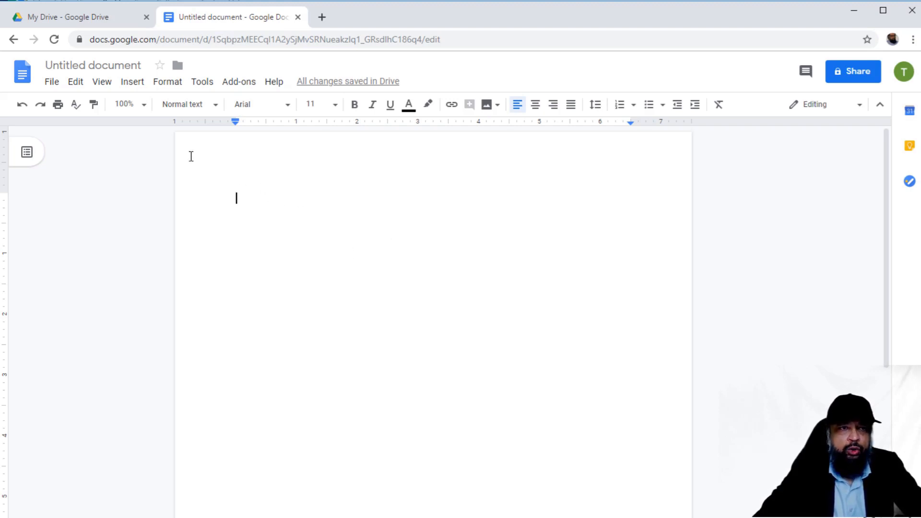
pyautogui.click(132, 81)
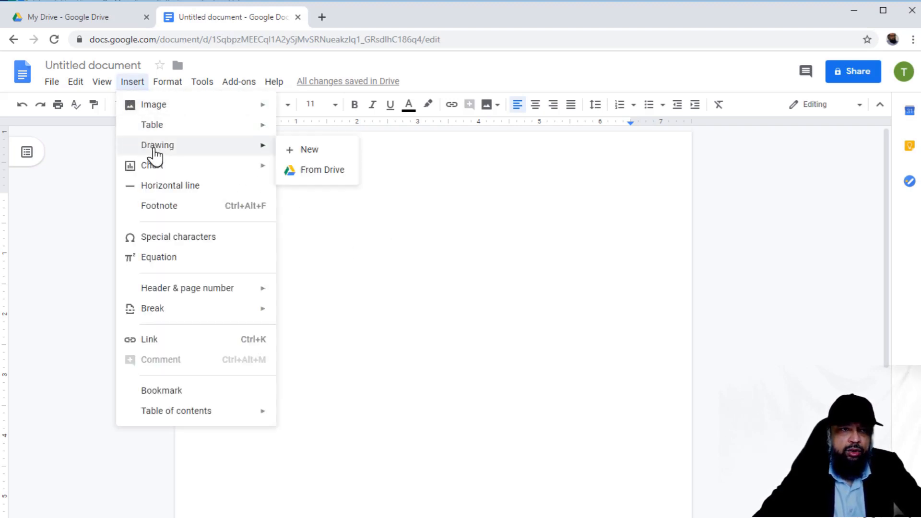
pyautogui.moveTo(309, 149)
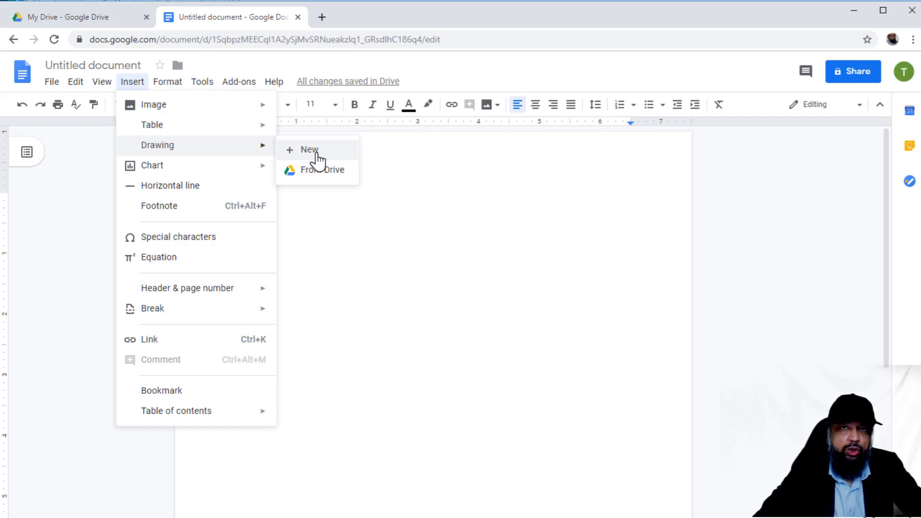
pyautogui.moveTo(321, 173)
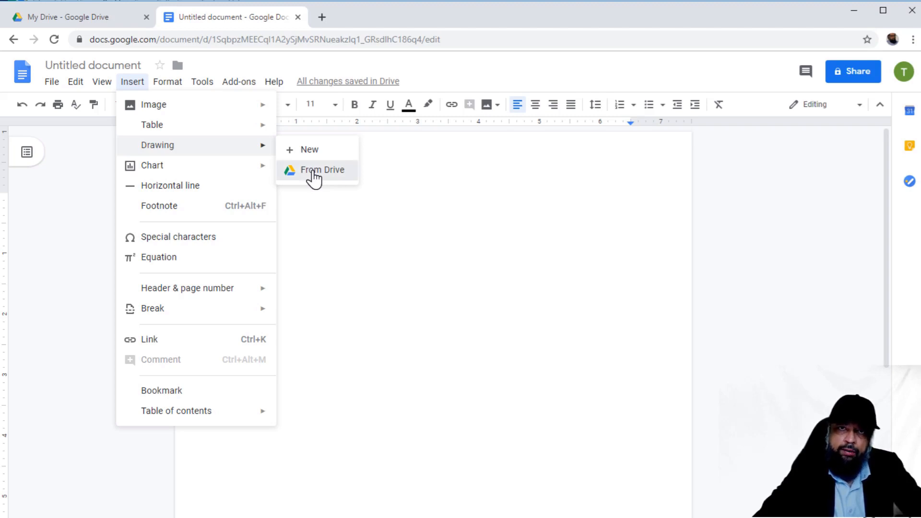
# Step: Insert the Example-1 flowchart from Drive, keeping Link to source
pyautogui.click(322, 169)
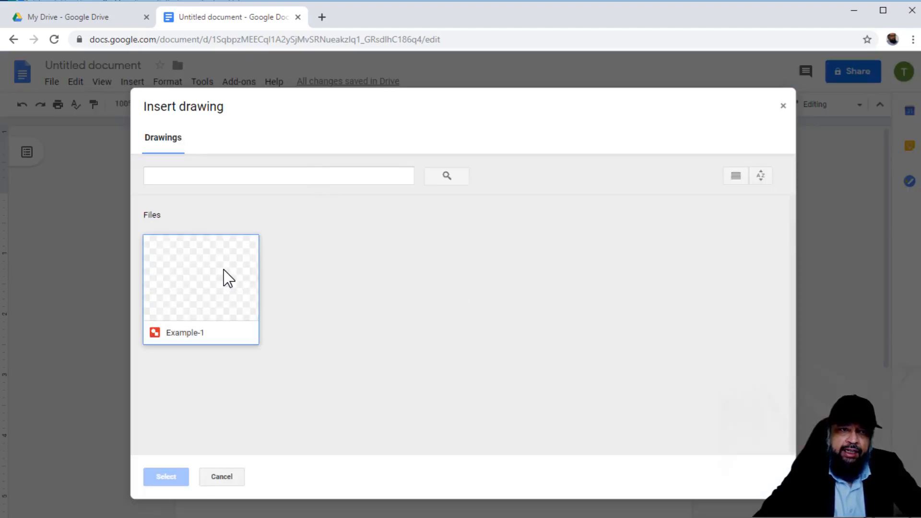
pyautogui.click(200, 277)
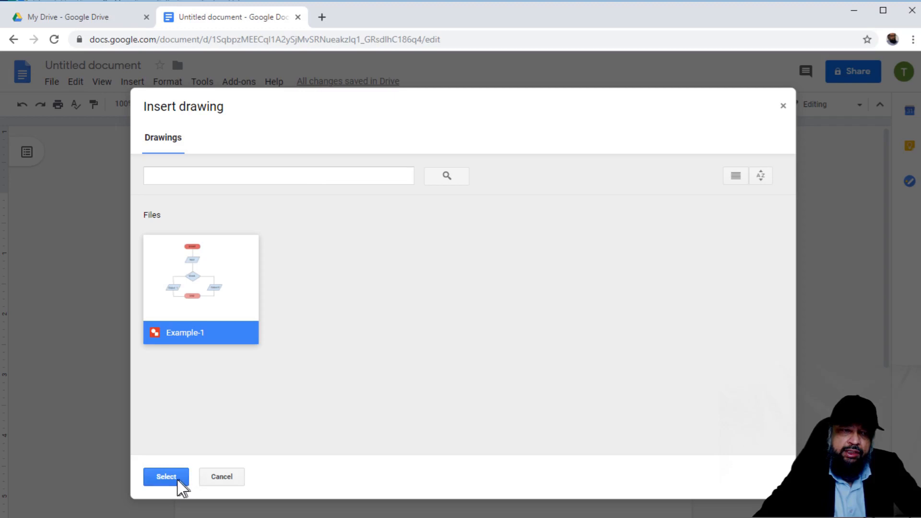
pyautogui.click(166, 476)
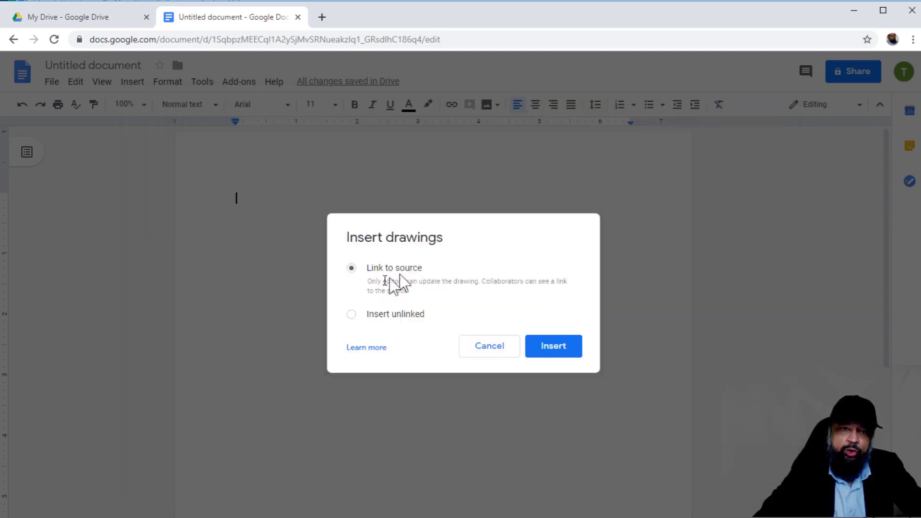
pyautogui.moveTo(361, 288)
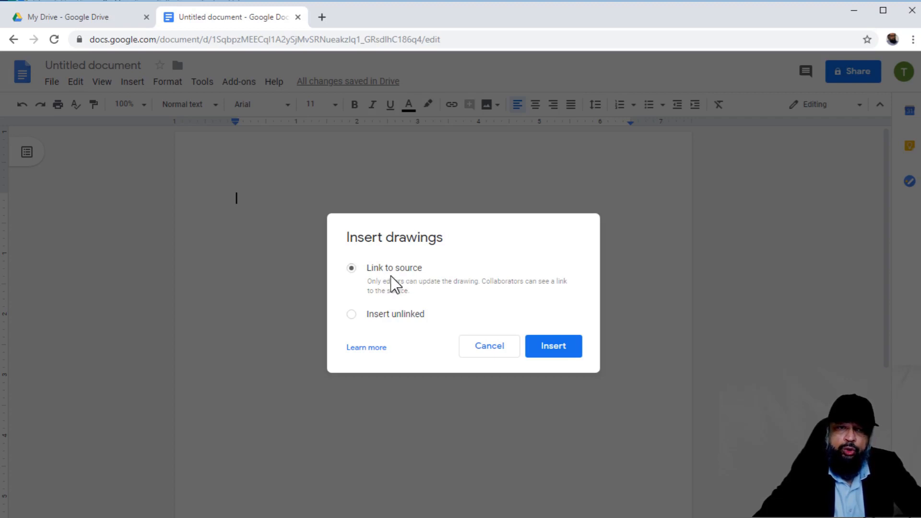
pyautogui.moveTo(359, 323)
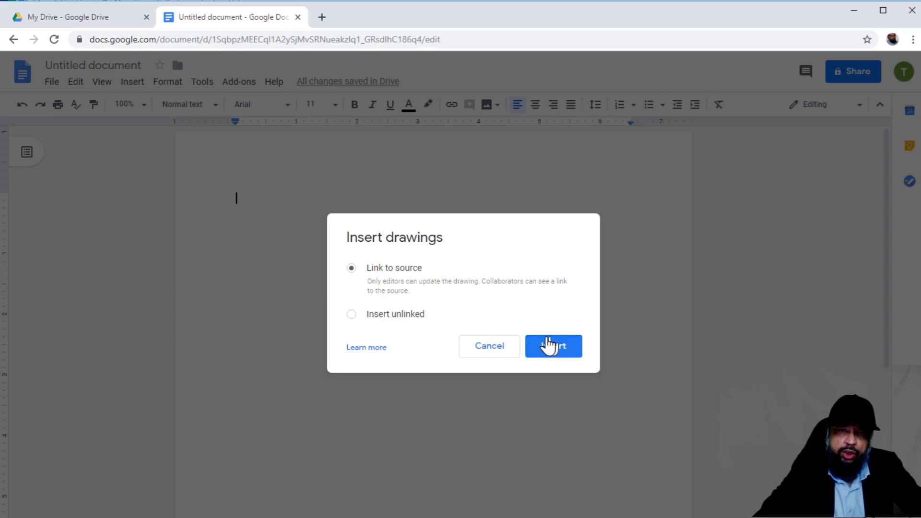
pyautogui.click(552, 345)
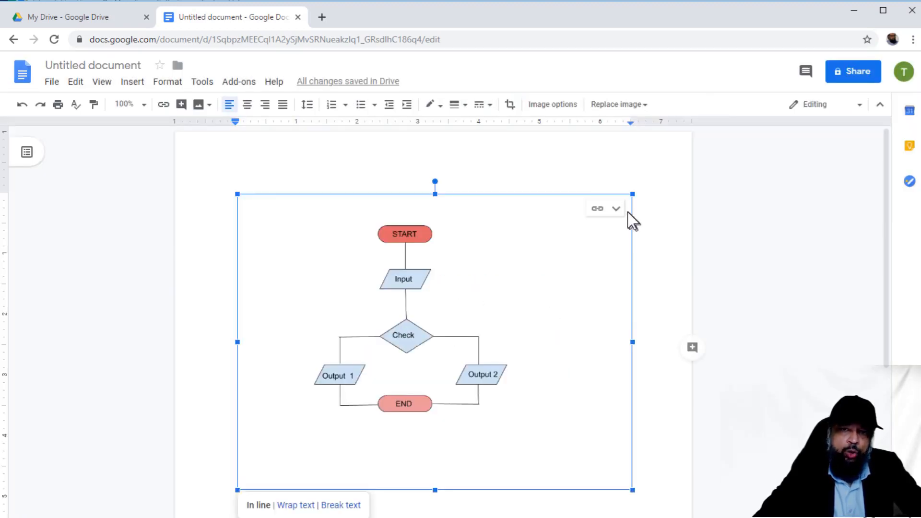
# Step: Open the Example-1 source drawing through the link menu's Open source
pyautogui.click(616, 209)
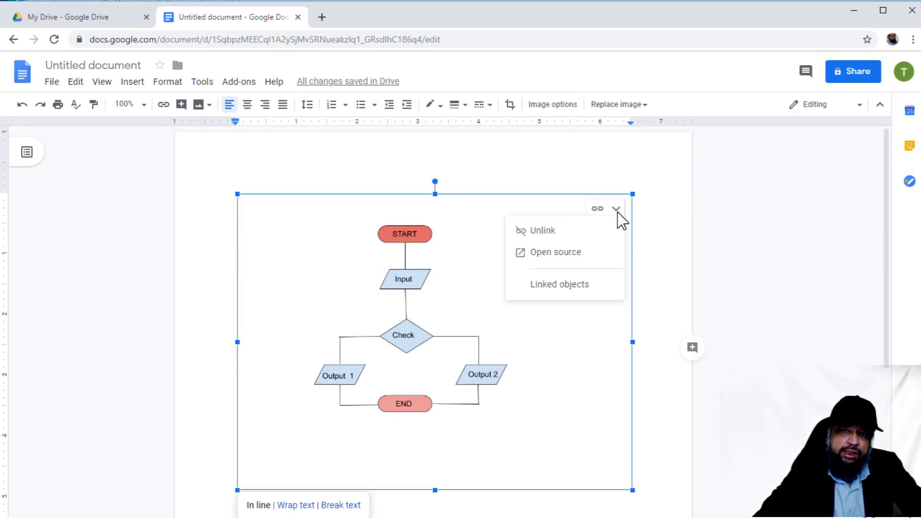
pyautogui.moveTo(555, 251)
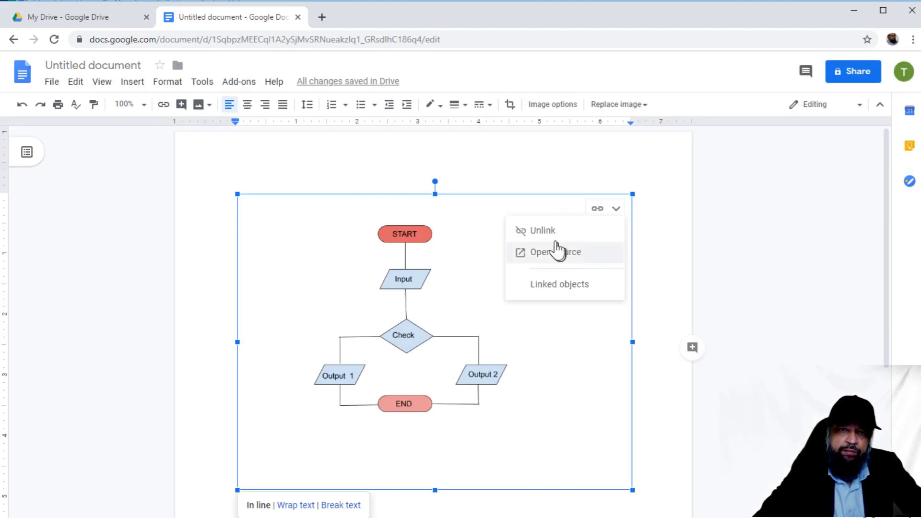
pyautogui.moveTo(541, 231)
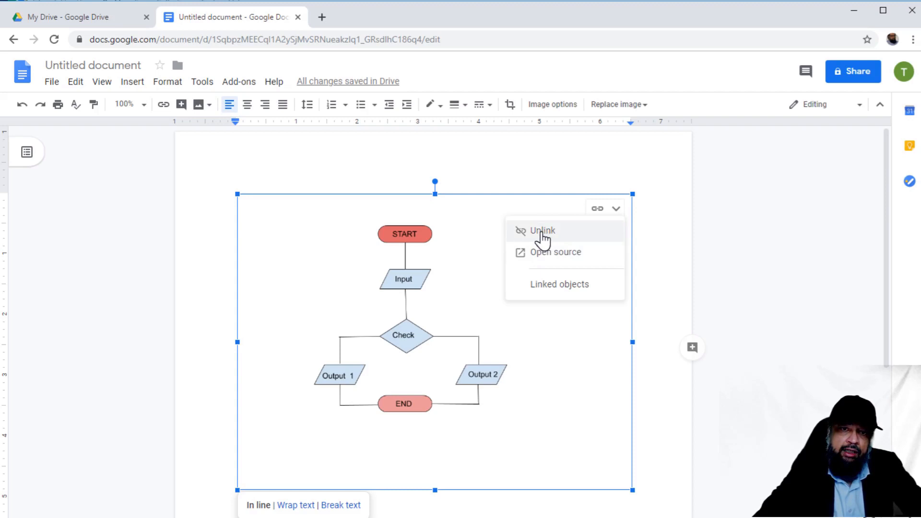
pyautogui.moveTo(556, 259)
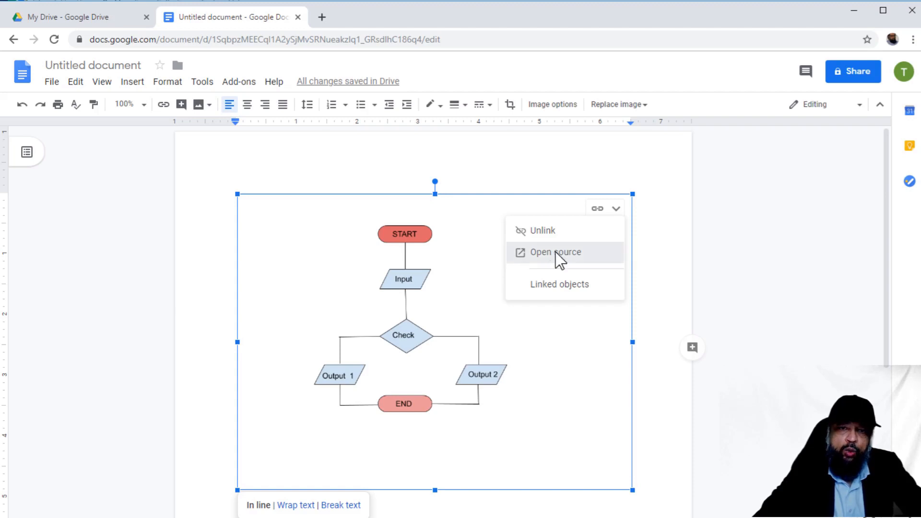
pyautogui.click(555, 251)
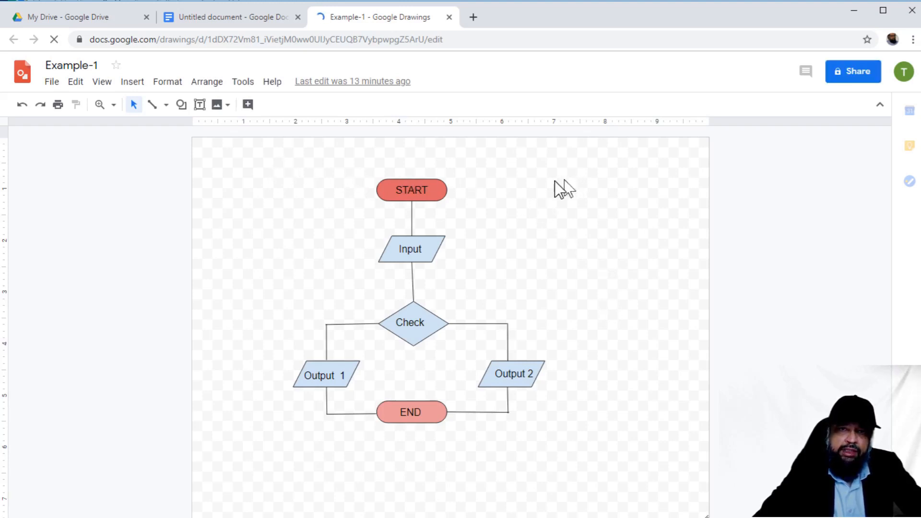
pyautogui.moveTo(589, 222)
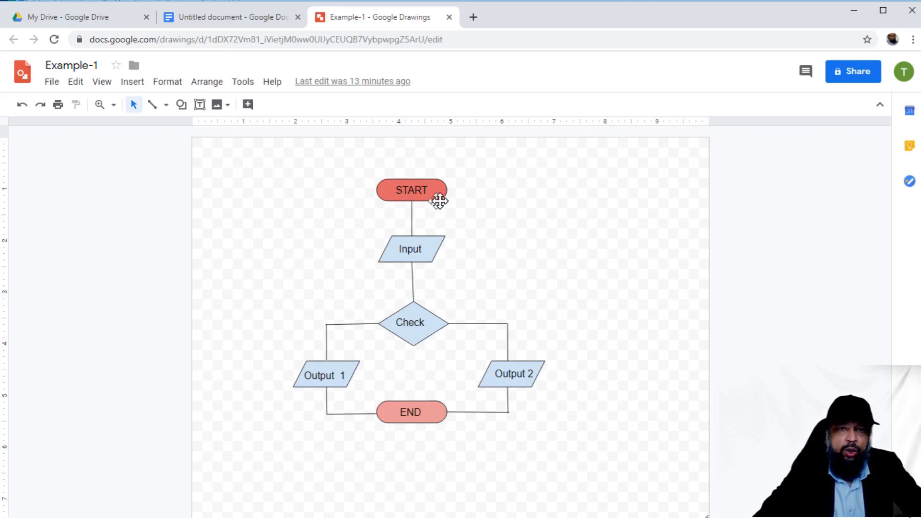
pyautogui.moveTo(380, 196)
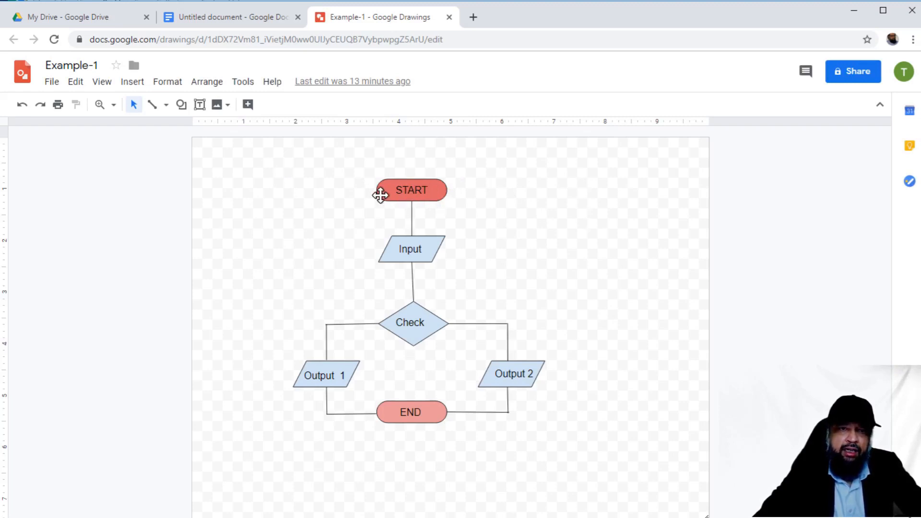
# Step: Fill the START shape in Example-1 with cyan and go back to the Untitled document
pyautogui.click(411, 190)
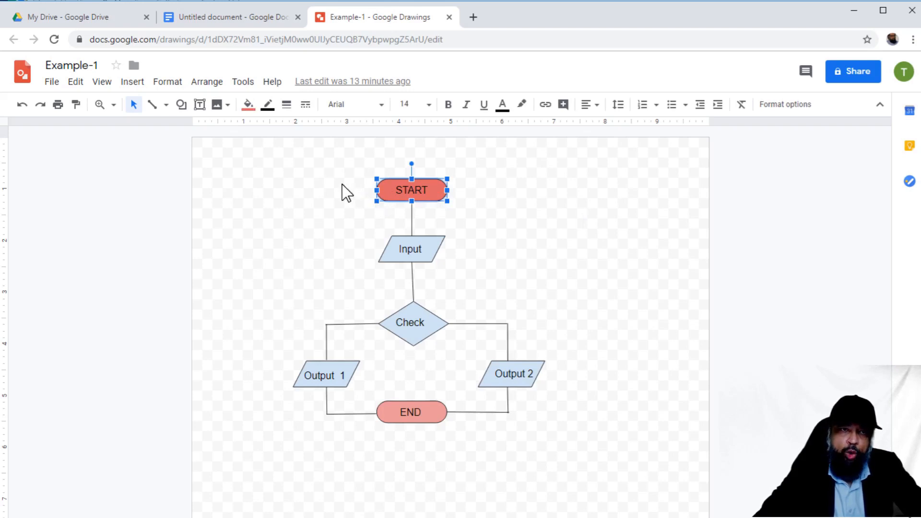
pyautogui.click(248, 104)
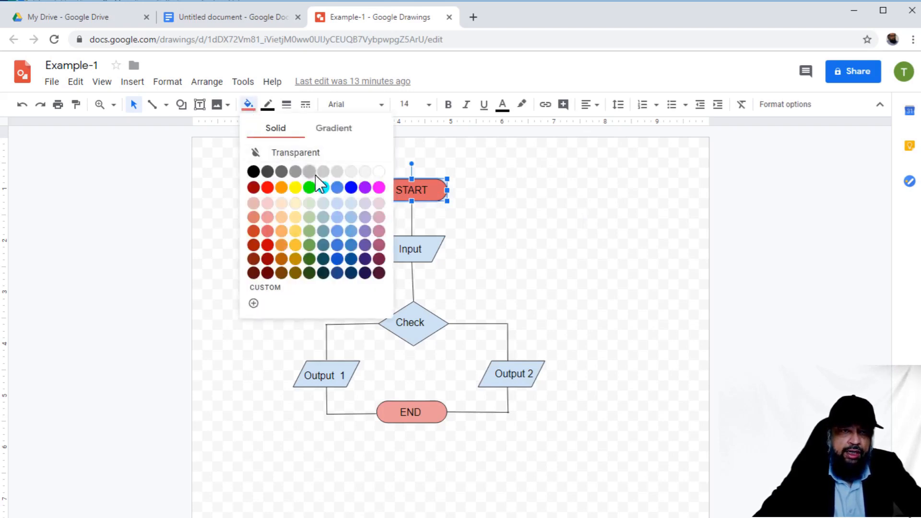
pyautogui.click(337, 187)
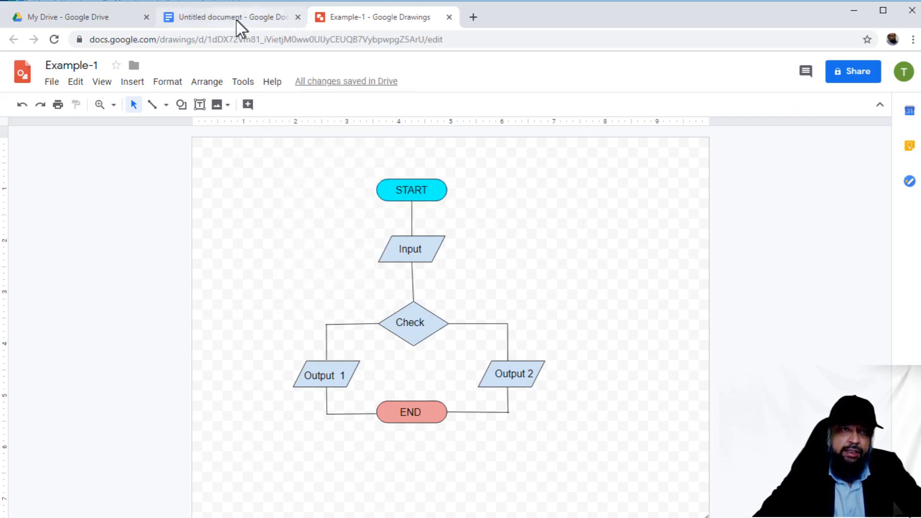
pyautogui.click(229, 16)
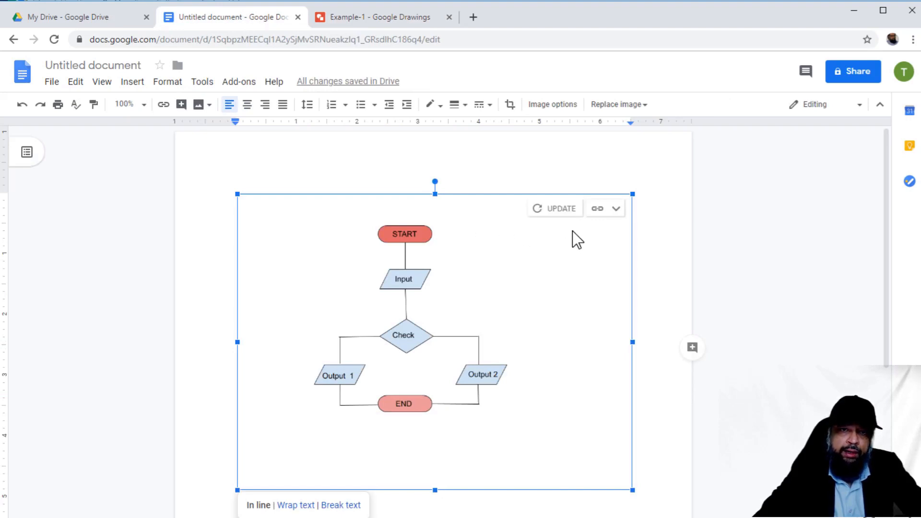
pyautogui.moveTo(560, 208)
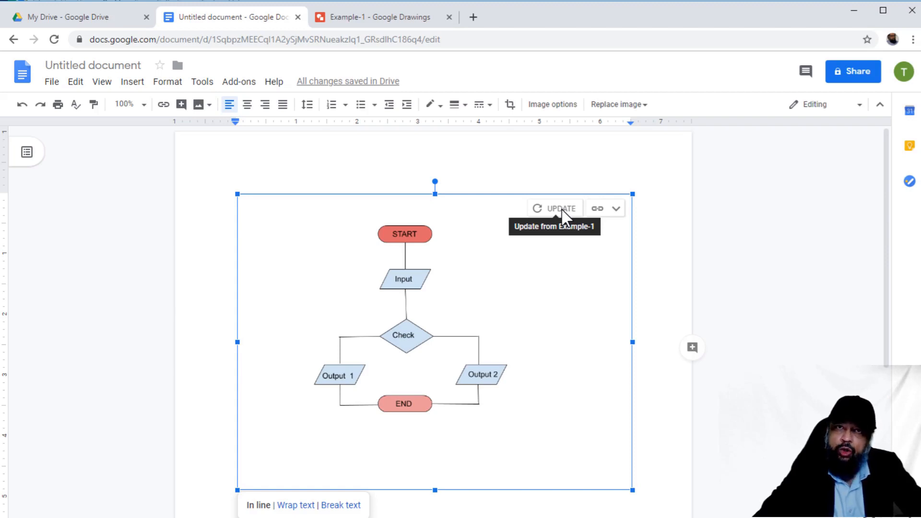
pyautogui.moveTo(455, 284)
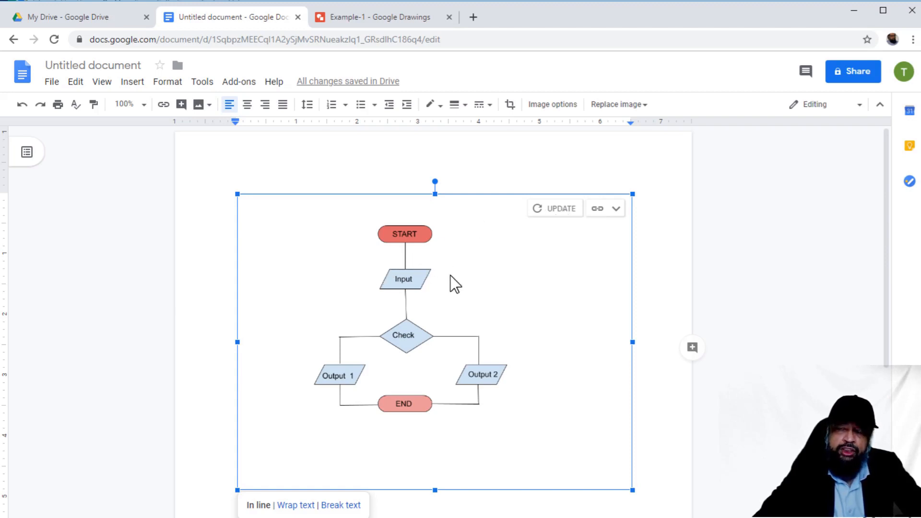
pyautogui.moveTo(557, 208)
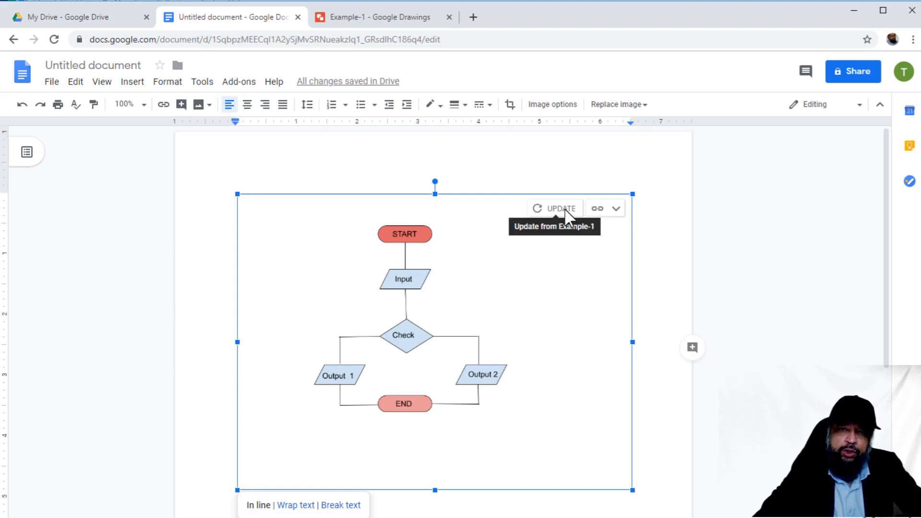
# Step: Update the linked flowchart to show the cyan START, delete it, and reopen Insert
pyautogui.click(554, 208)
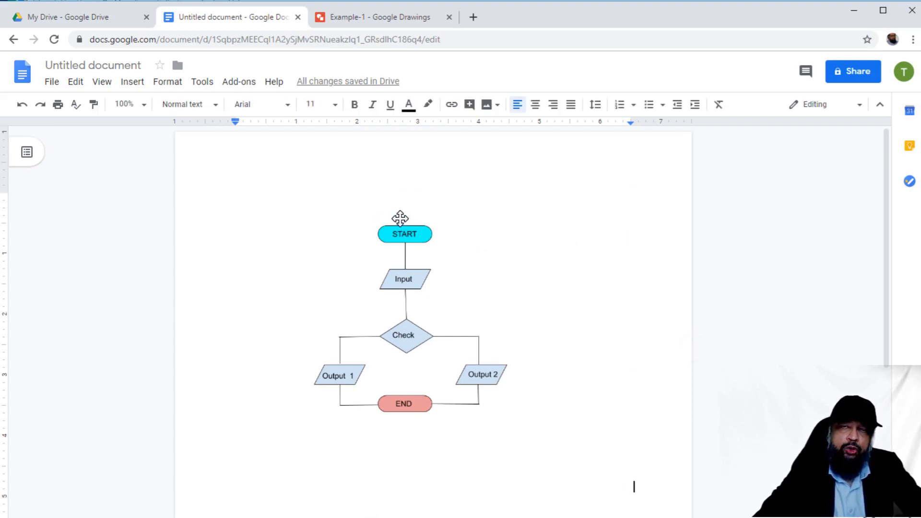
pyautogui.moveTo(271, 183)
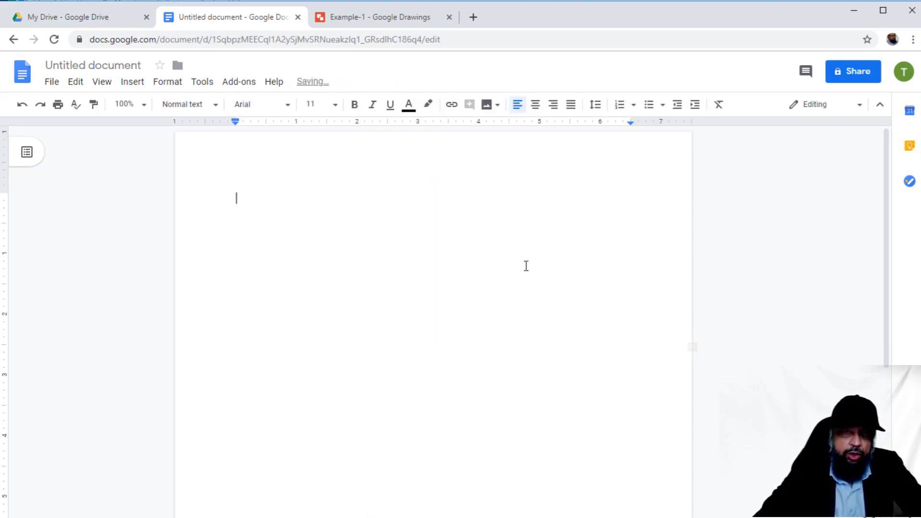
pyautogui.click(131, 81)
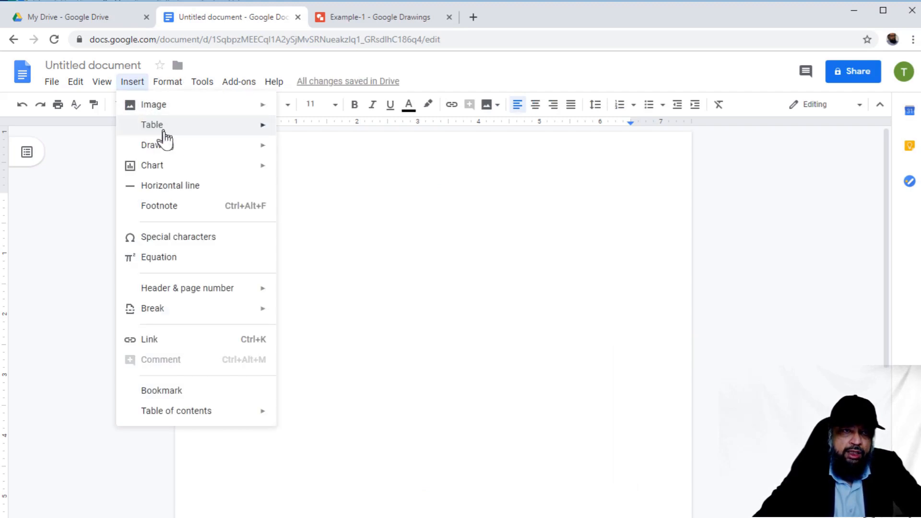
# Step: Start a new drawing and add a rectangle filled with magenta
pyautogui.click(151, 145)
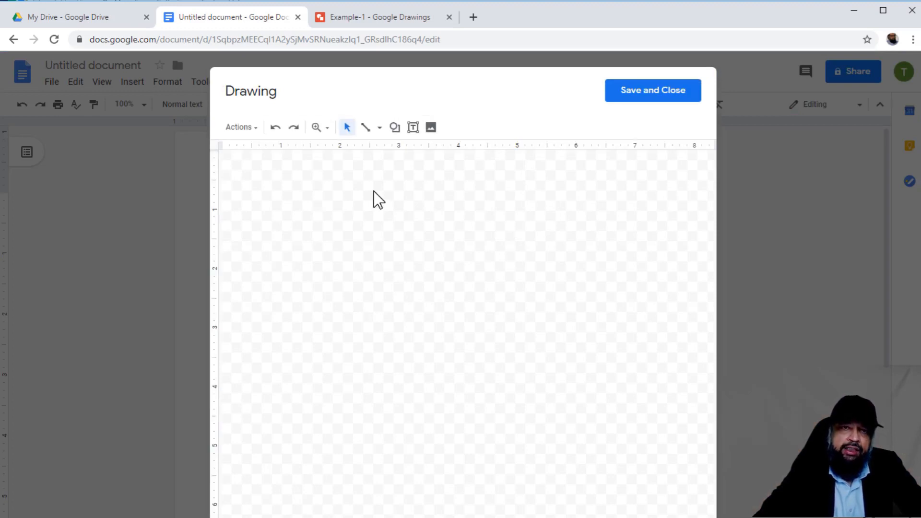
pyautogui.click(394, 126)
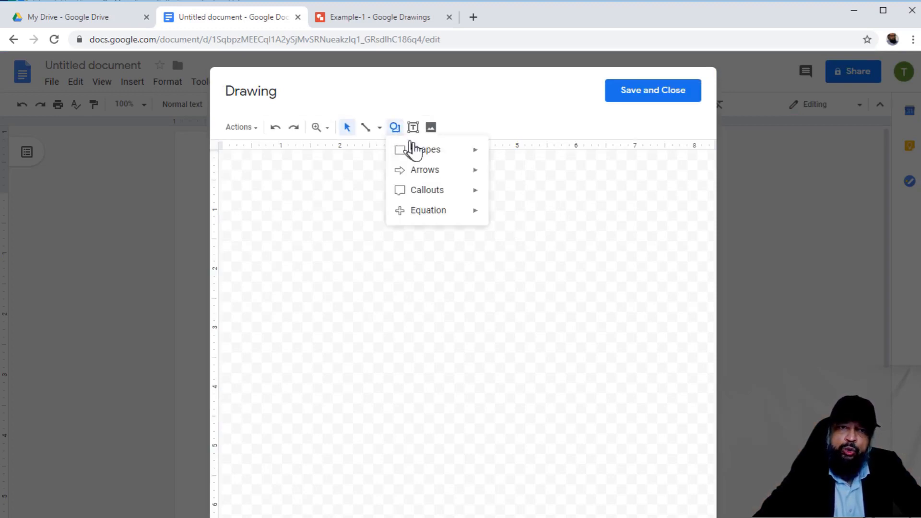
pyautogui.click(419, 149)
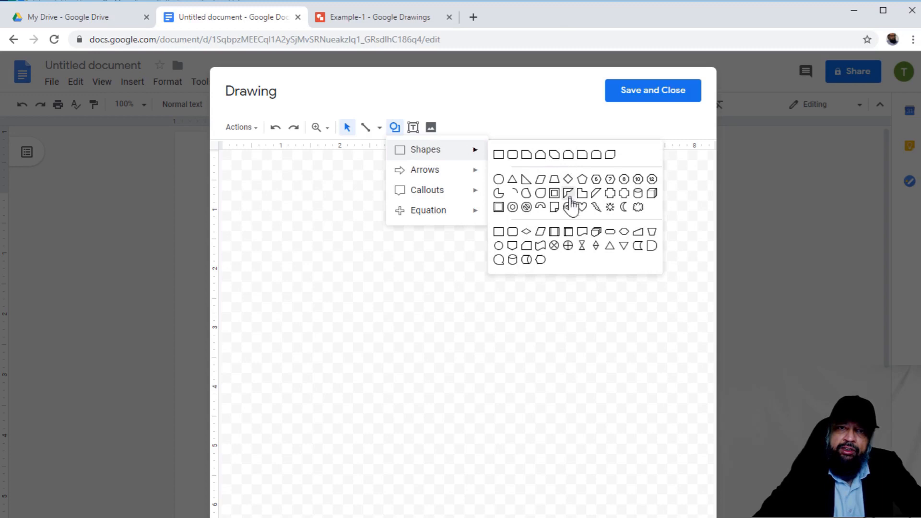
pyautogui.moveTo(555, 234)
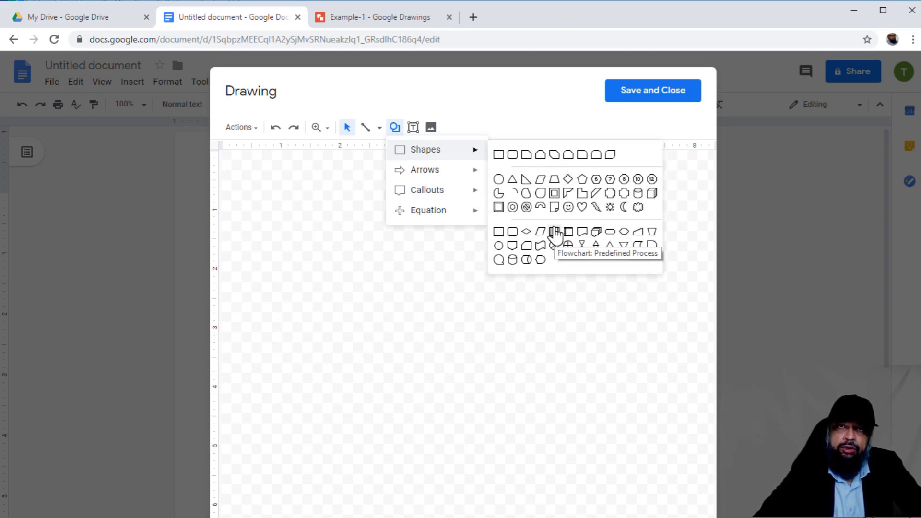
pyautogui.moveTo(544, 200)
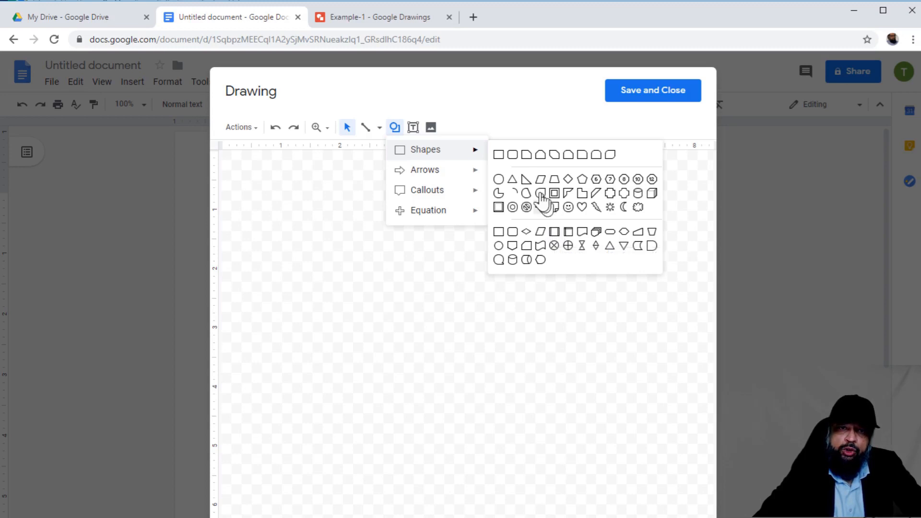
pyautogui.moveTo(623, 207)
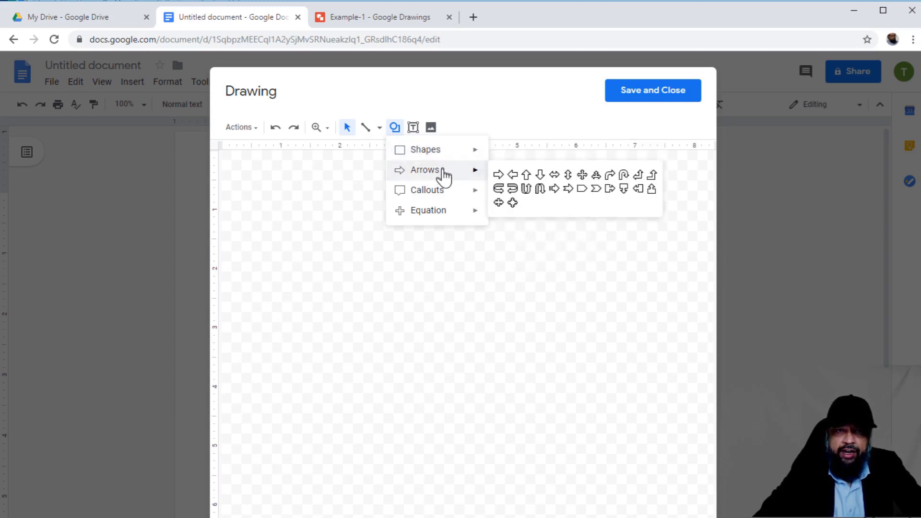
pyautogui.moveTo(432, 229)
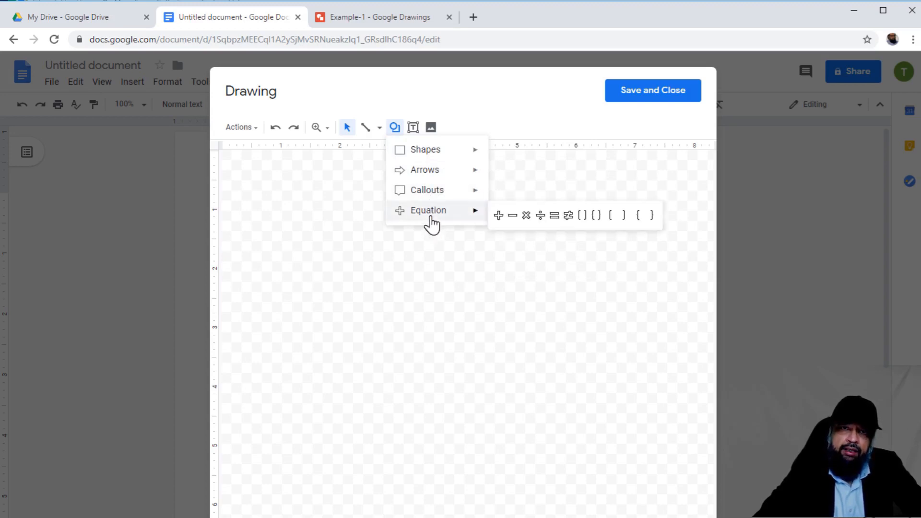
pyautogui.moveTo(459, 222)
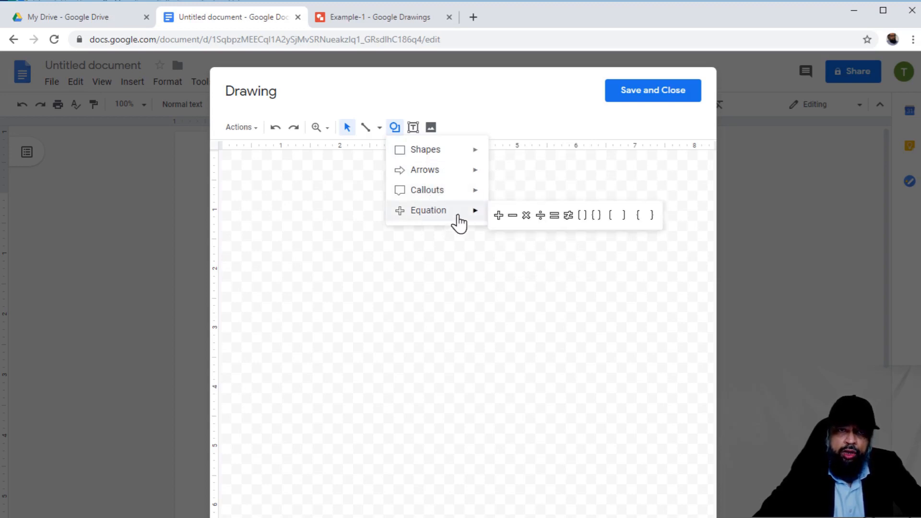
pyautogui.moveTo(410, 149)
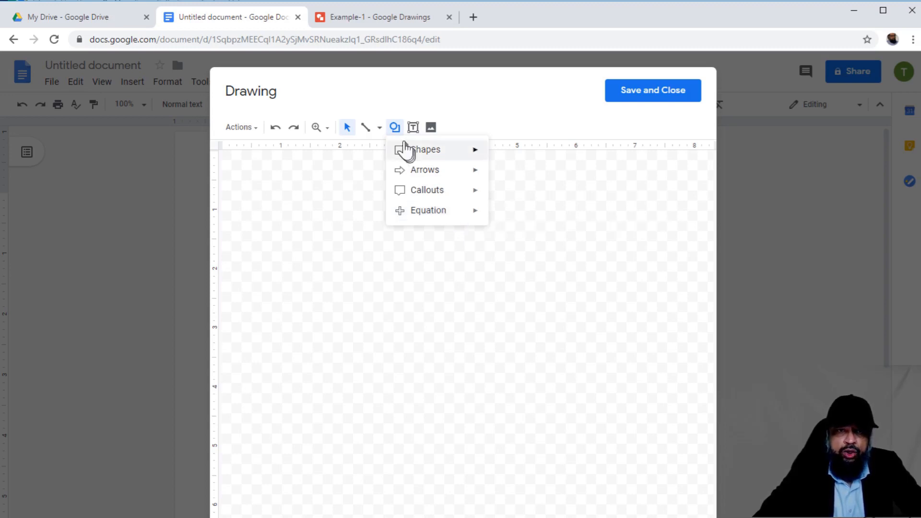
pyautogui.click(425, 149)
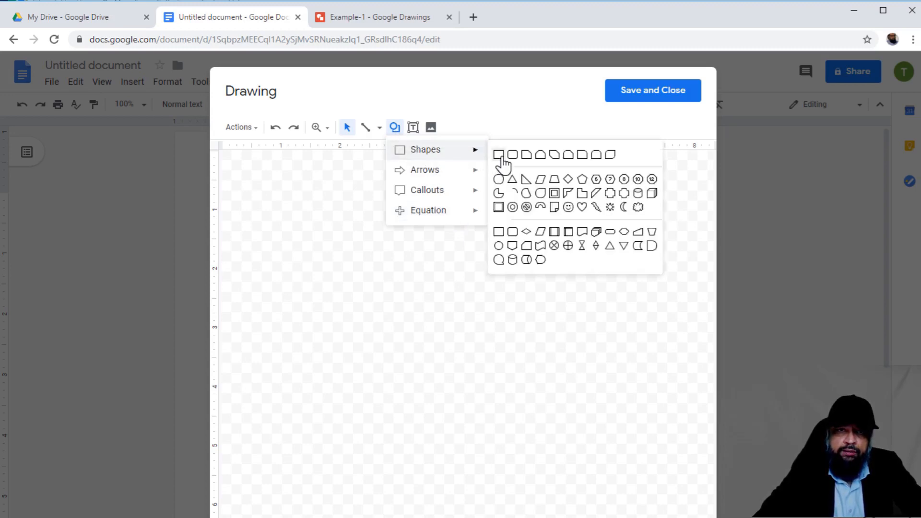
pyautogui.click(499, 154)
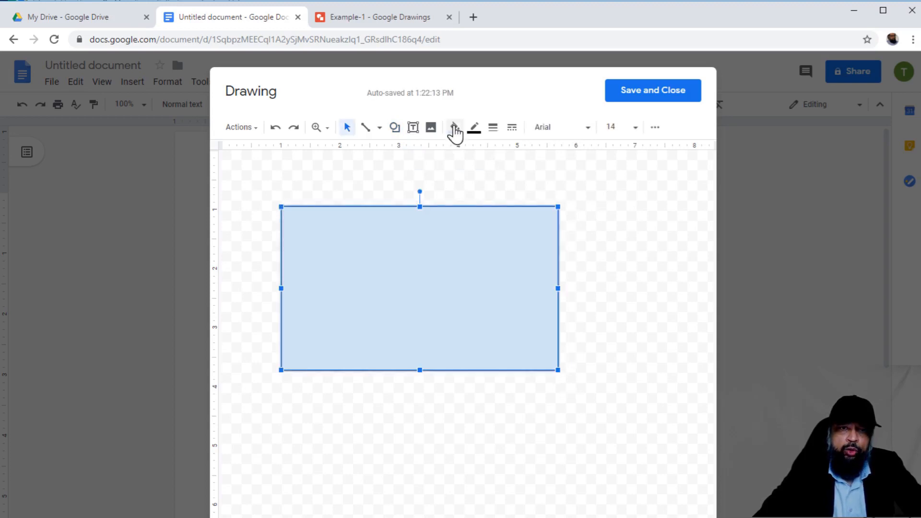
pyautogui.click(453, 127)
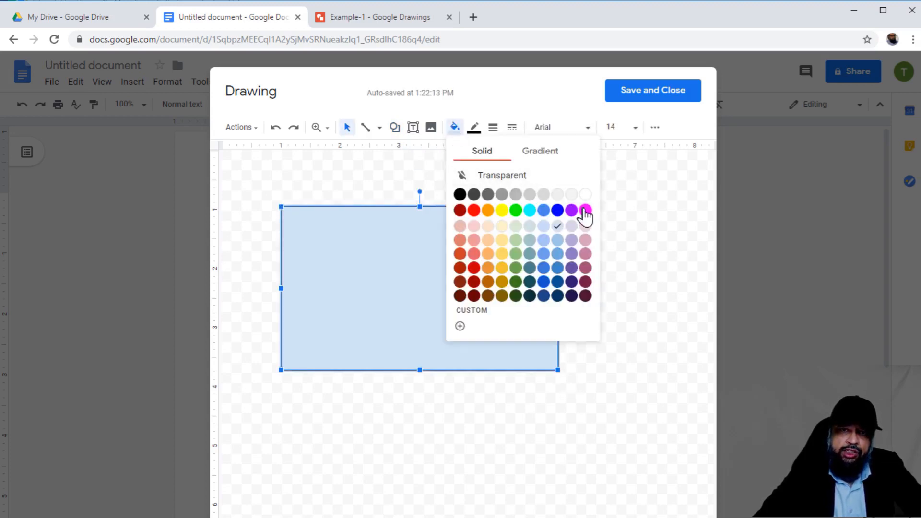
pyautogui.click(584, 210)
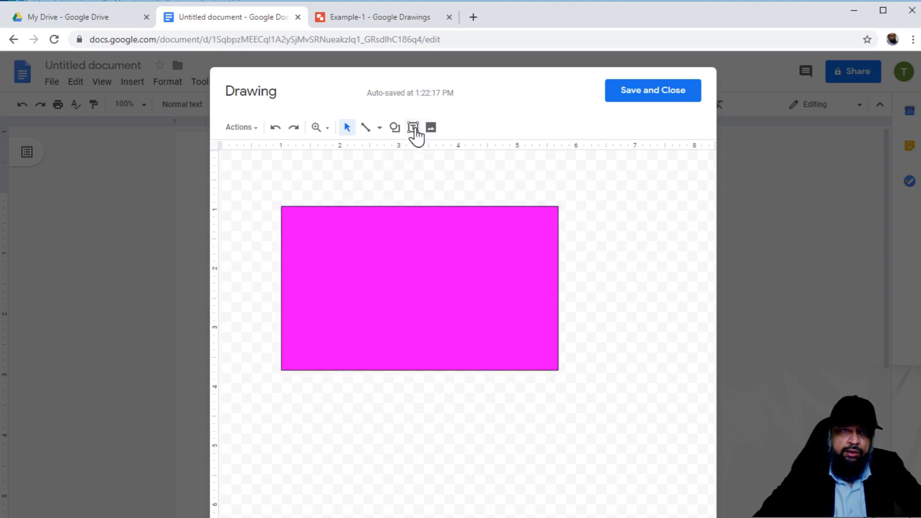
# Step: Add a smiley face in the rectangle's middle and fill it yellow
pyautogui.click(395, 128)
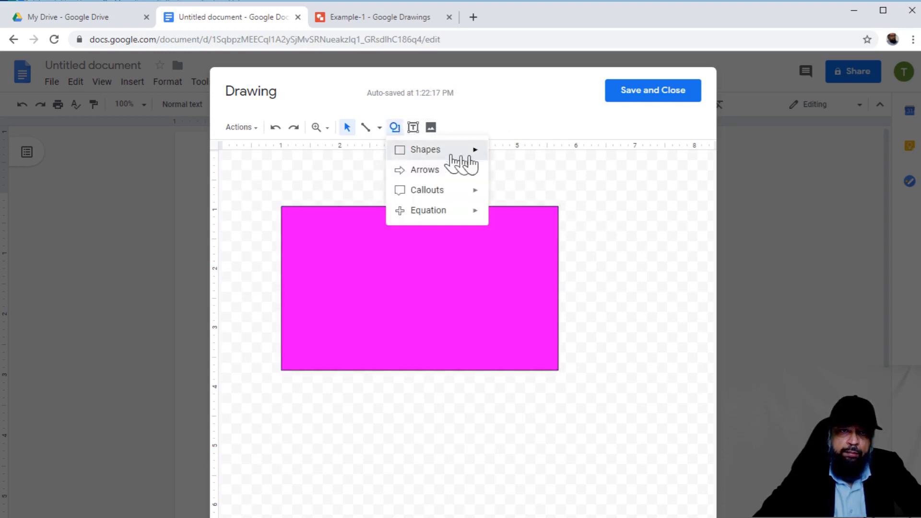
pyautogui.click(425, 150)
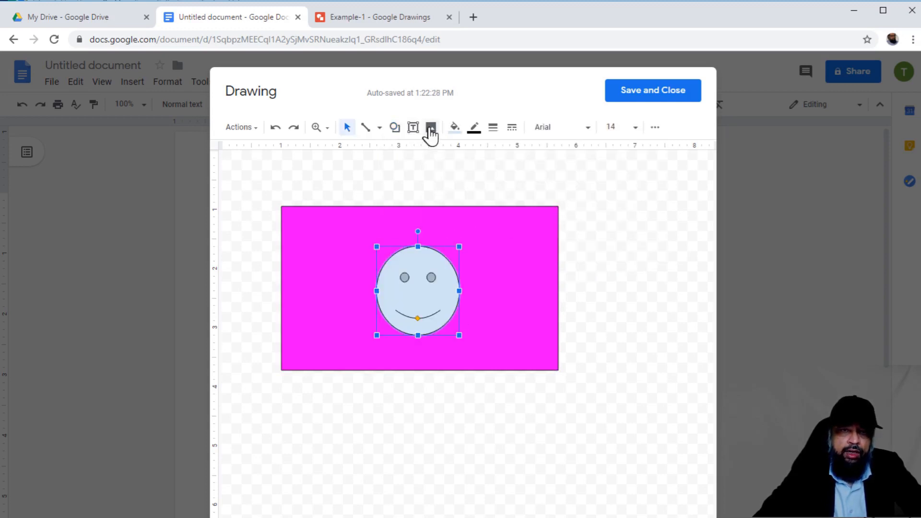
pyautogui.click(453, 127)
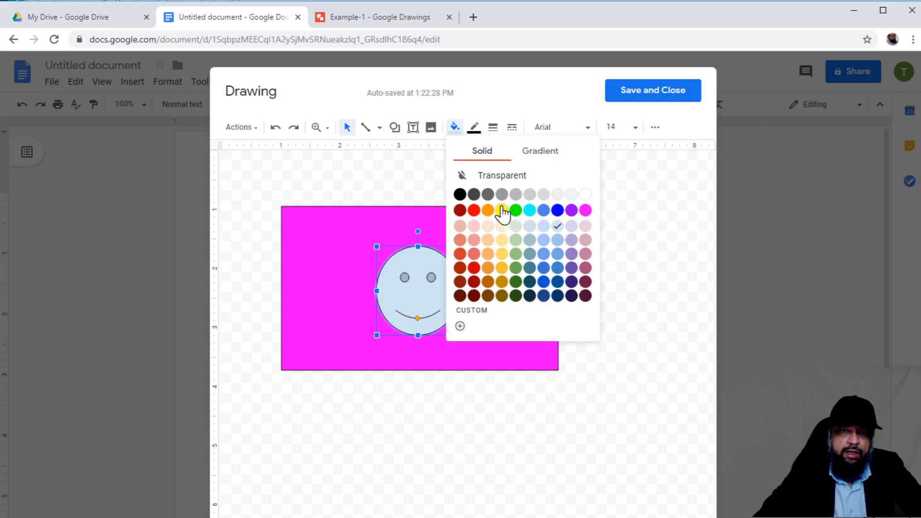
pyautogui.click(501, 210)
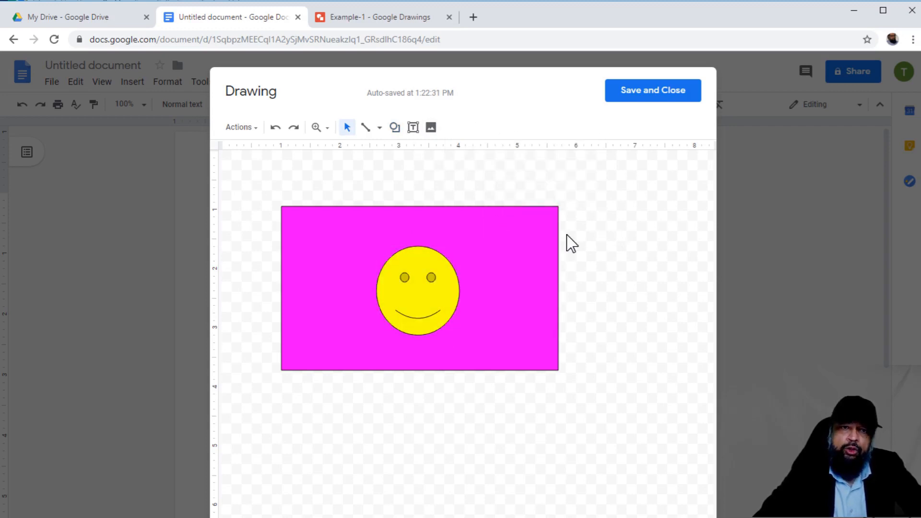
pyautogui.moveTo(466, 194)
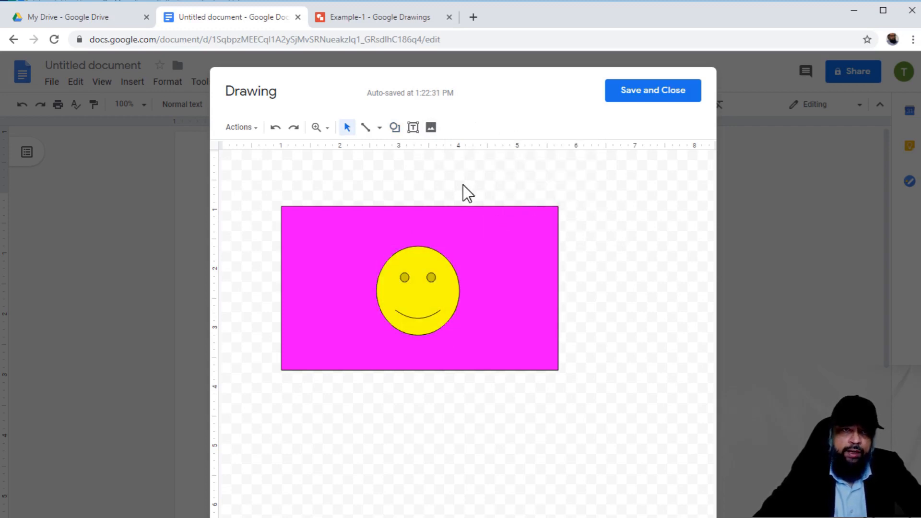
# Step: Draw a hills curve along the rectangle's bottom and fill it green
pyautogui.click(379, 127)
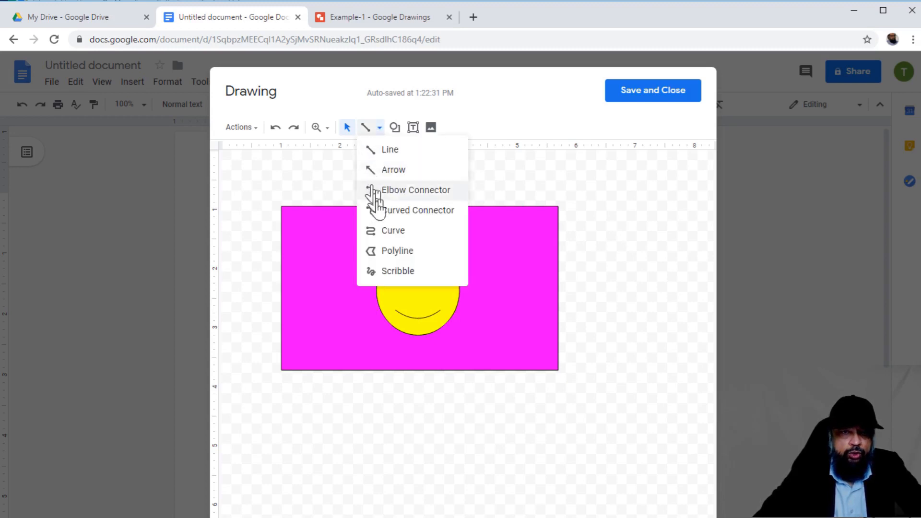
pyautogui.moveTo(403, 222)
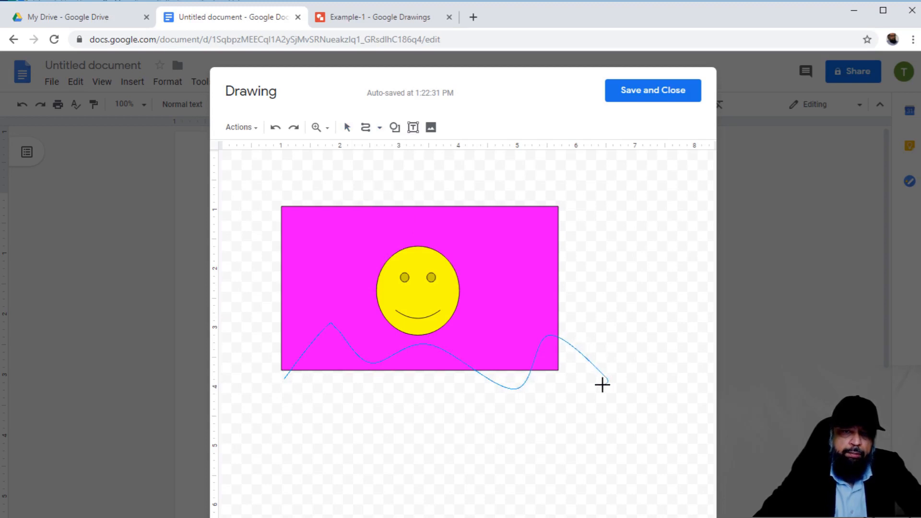
pyautogui.moveTo(611, 382)
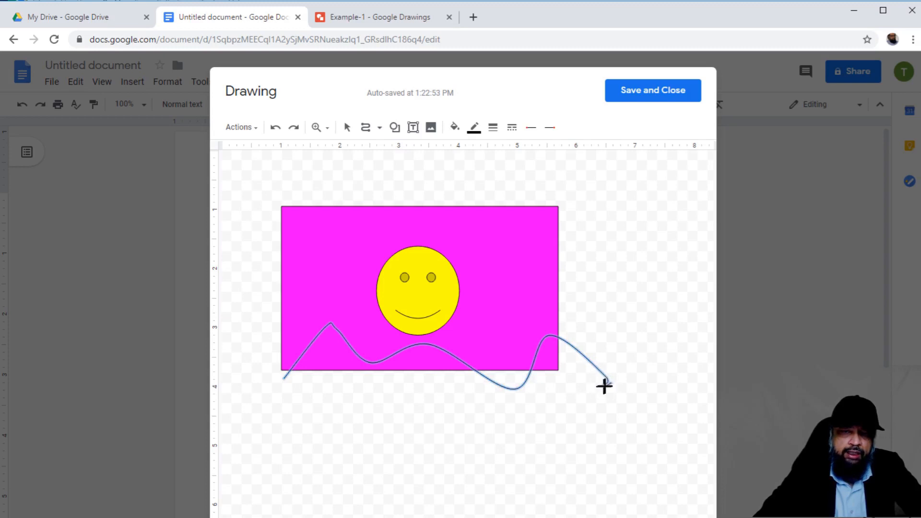
pyautogui.click(454, 128)
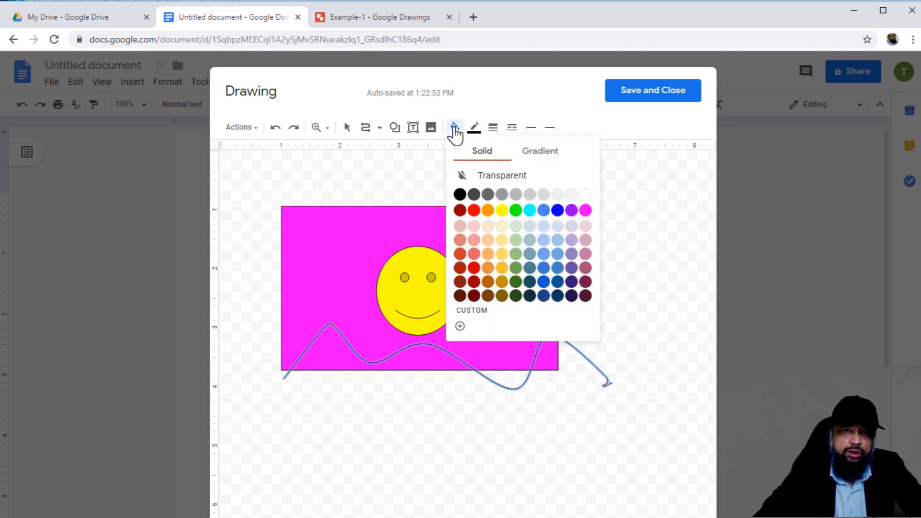
pyautogui.click(515, 210)
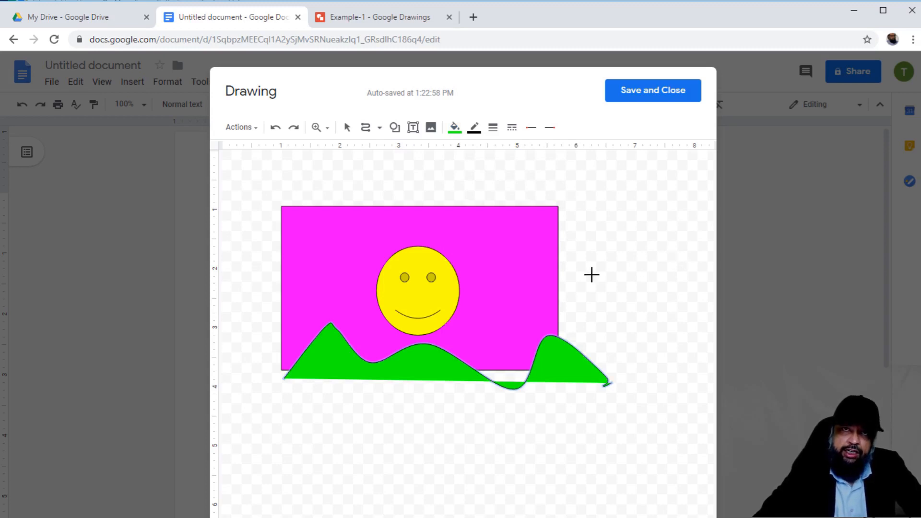
pyautogui.moveTo(611, 248)
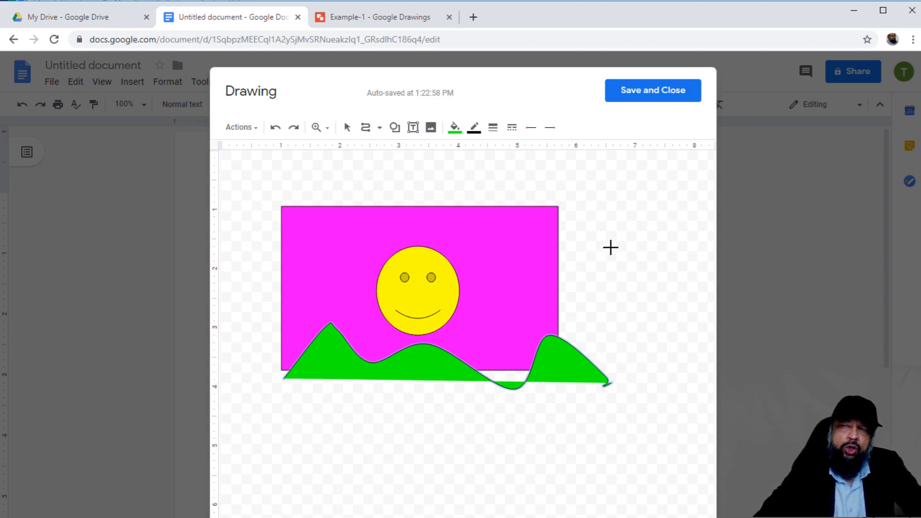
pyautogui.moveTo(660, 194)
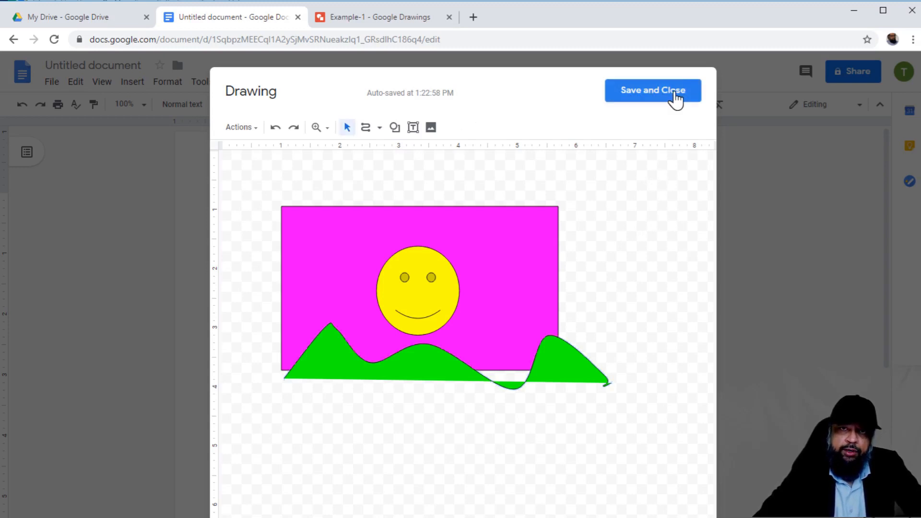
# Step: Save and close the drawing, then start another new drawing via Insert > Drawing > New
pyautogui.click(653, 89)
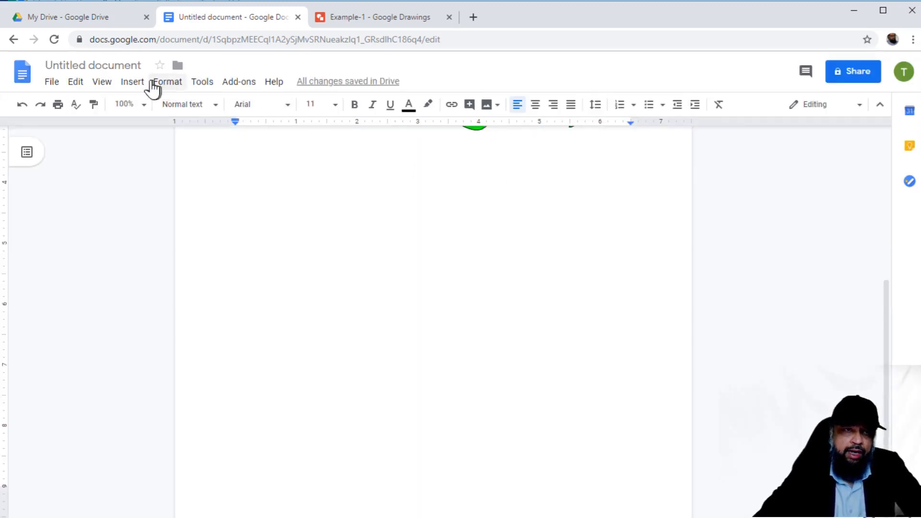
pyautogui.click(131, 81)
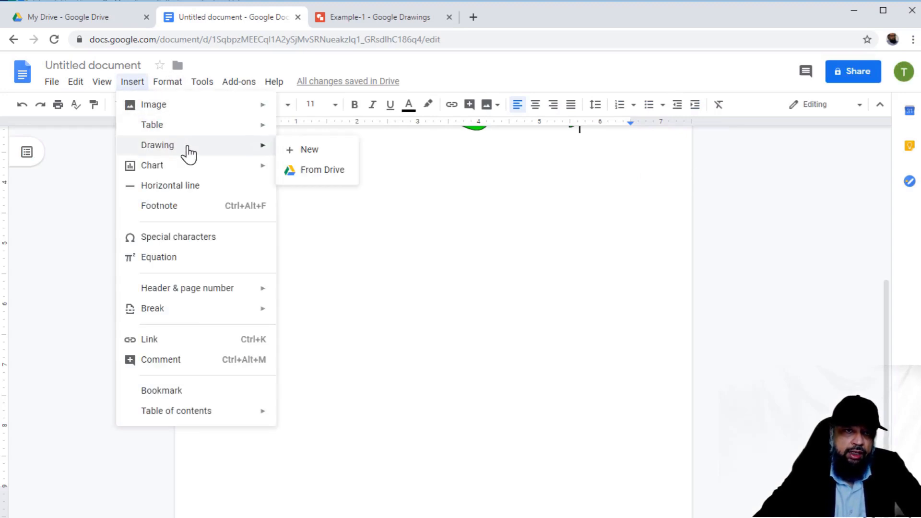
pyautogui.moveTo(302, 155)
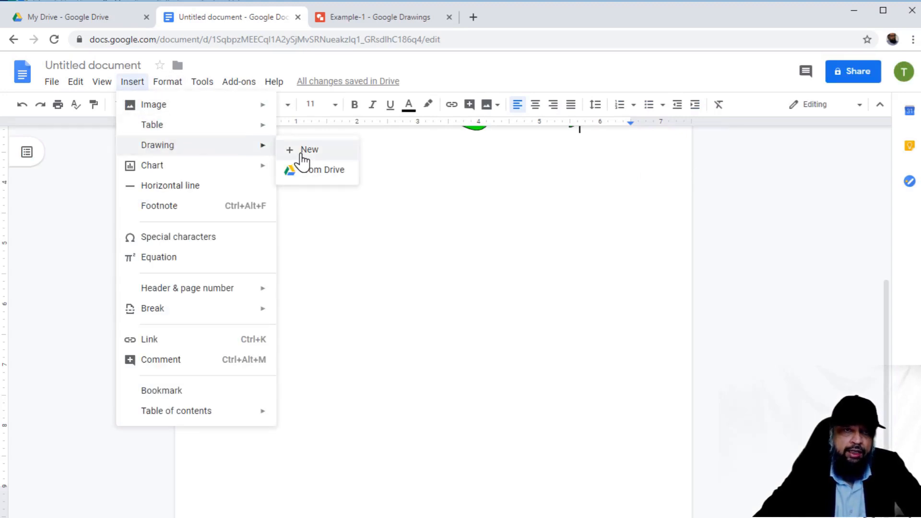
pyautogui.click(309, 149)
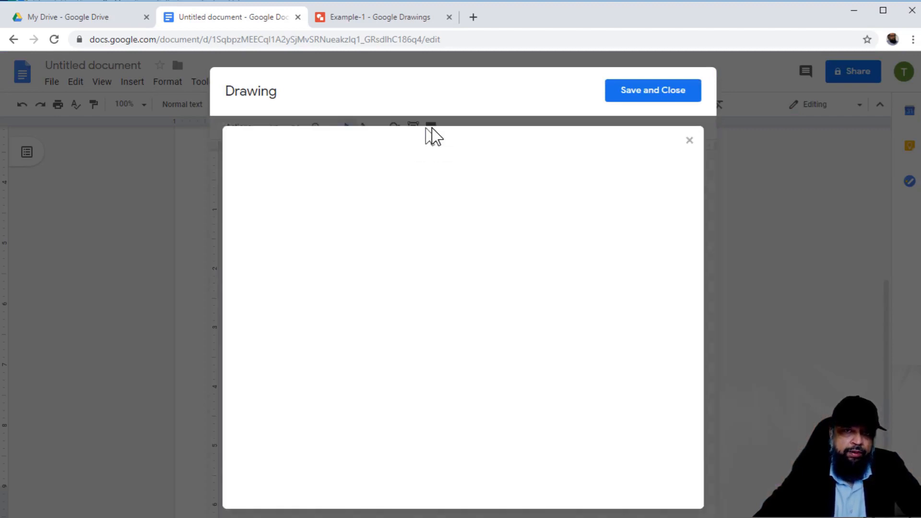
# Step: Open the Insert image dialog on its Search tab with the cursor in the search box
pyautogui.click(431, 124)
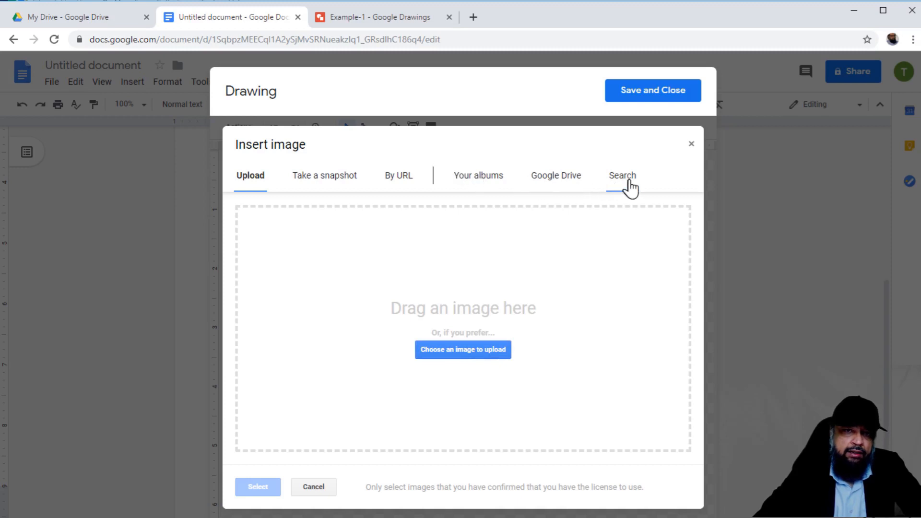
pyautogui.click(622, 175)
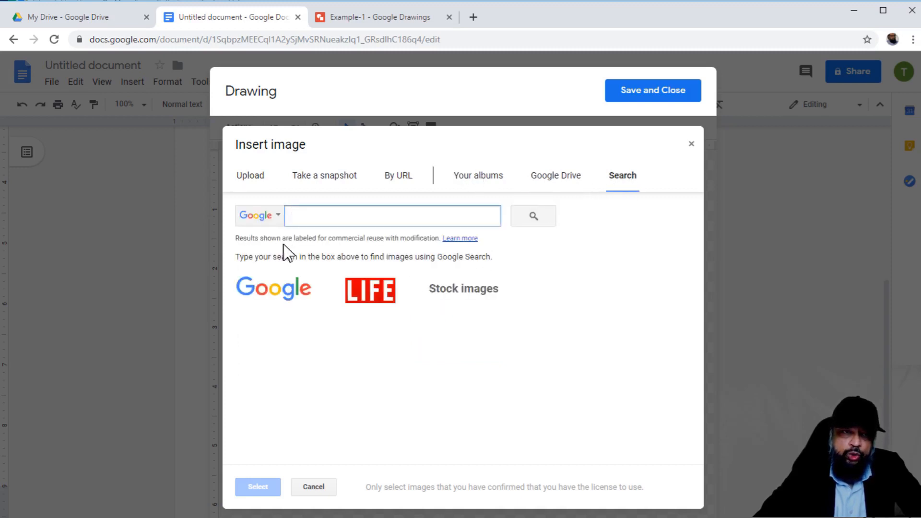
pyautogui.moveTo(373, 249)
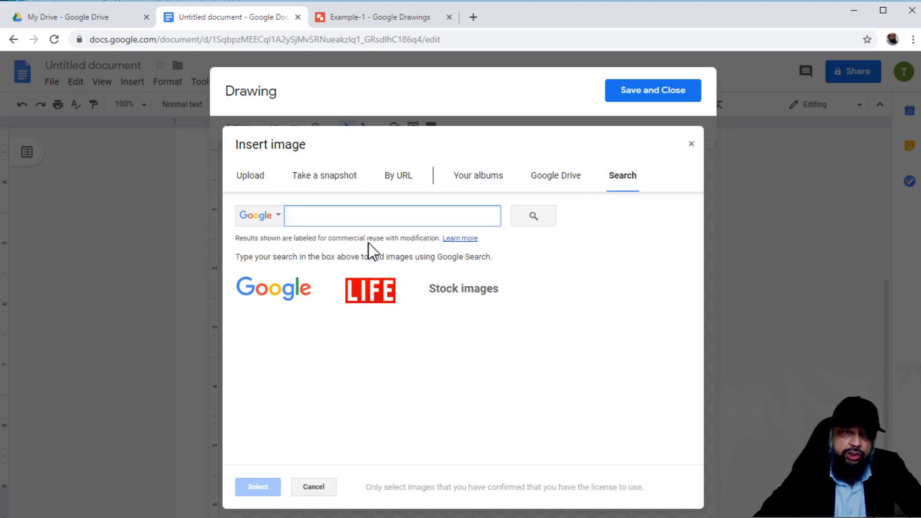
pyautogui.moveTo(429, 247)
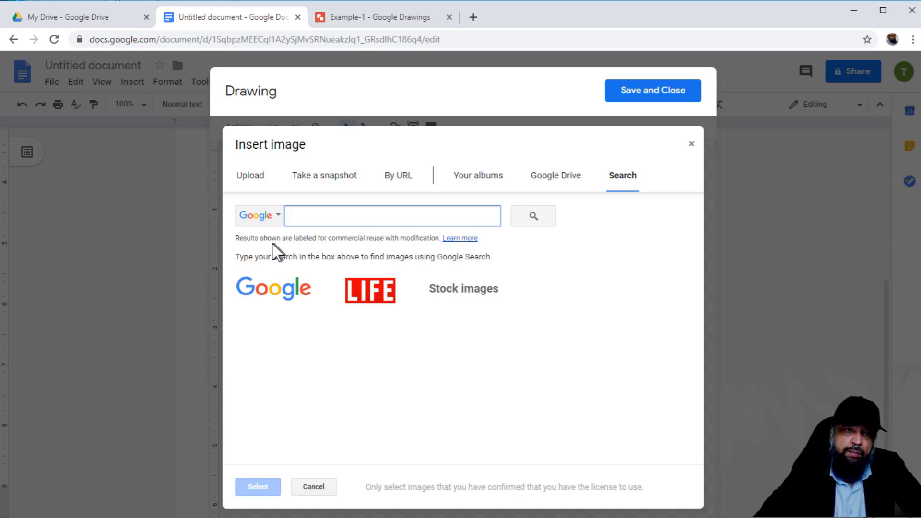
pyautogui.click(392, 215)
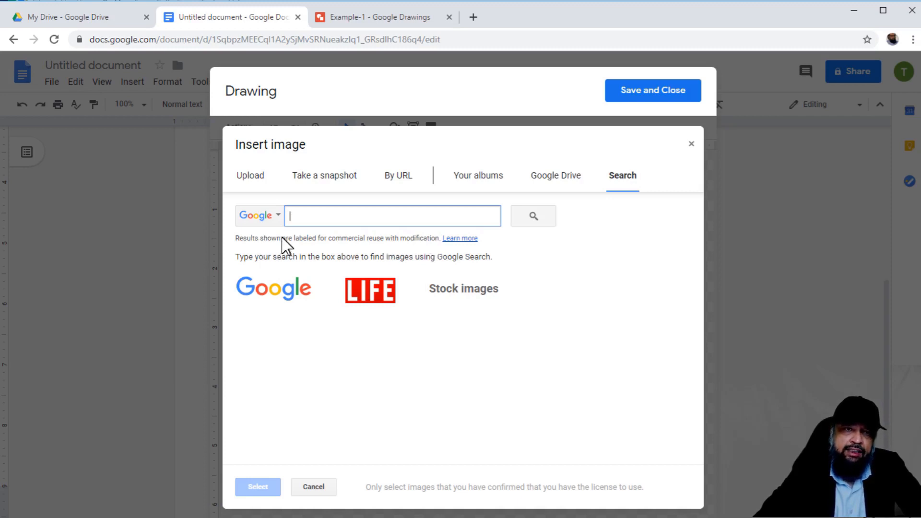
pyautogui.moveTo(379, 235)
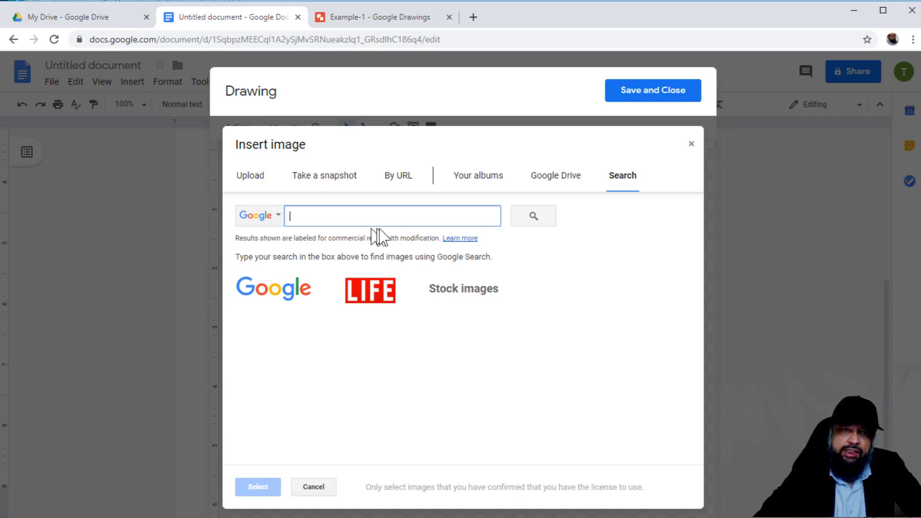
pyautogui.moveTo(348, 257)
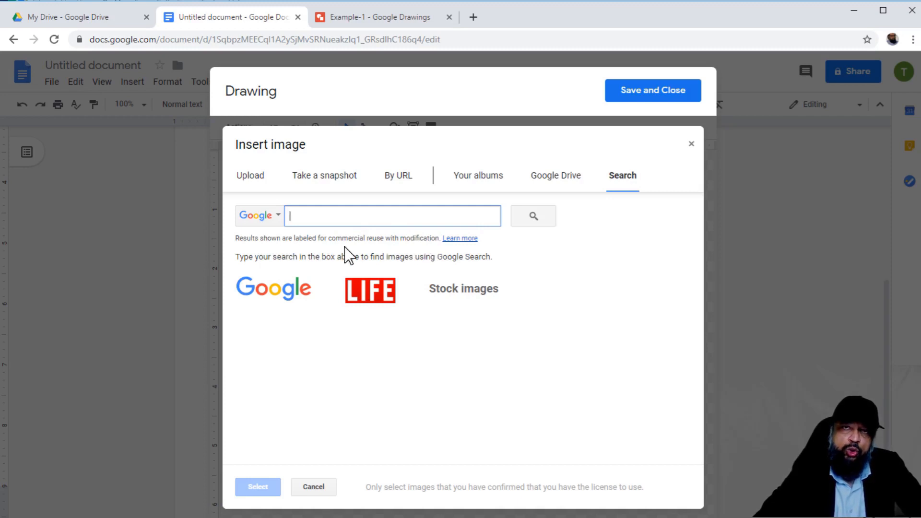
pyautogui.moveTo(350, 254)
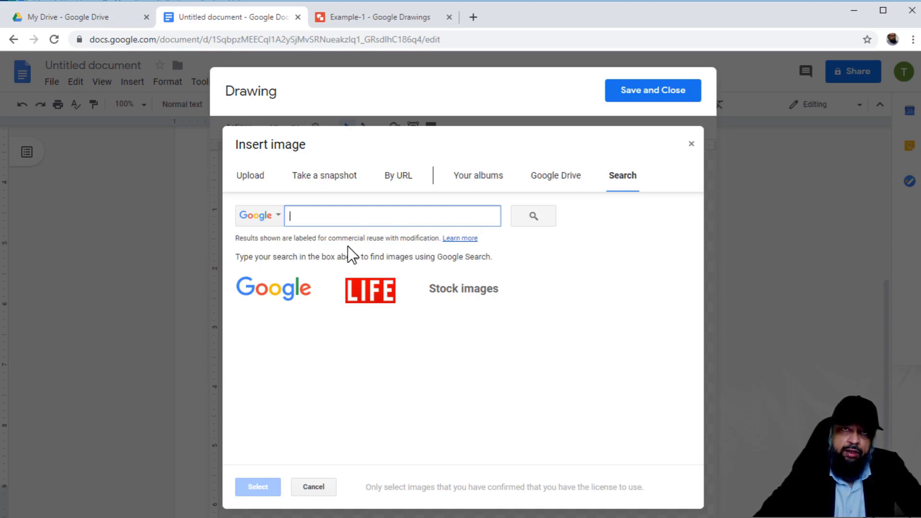
pyautogui.moveTo(277, 251)
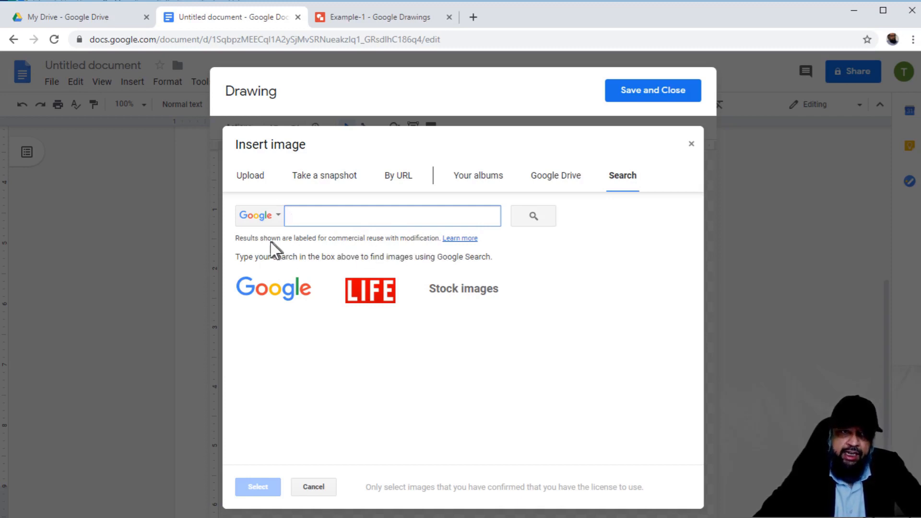
pyautogui.moveTo(463, 245)
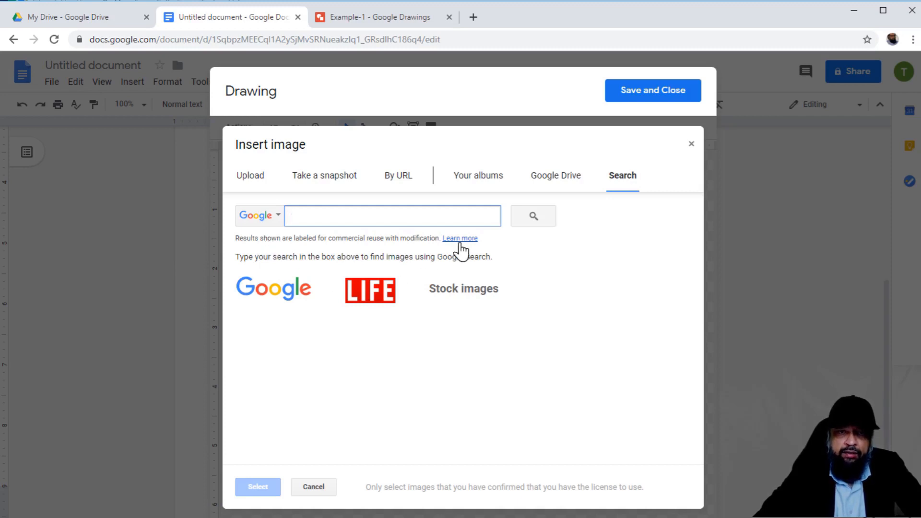
pyautogui.moveTo(353, 235)
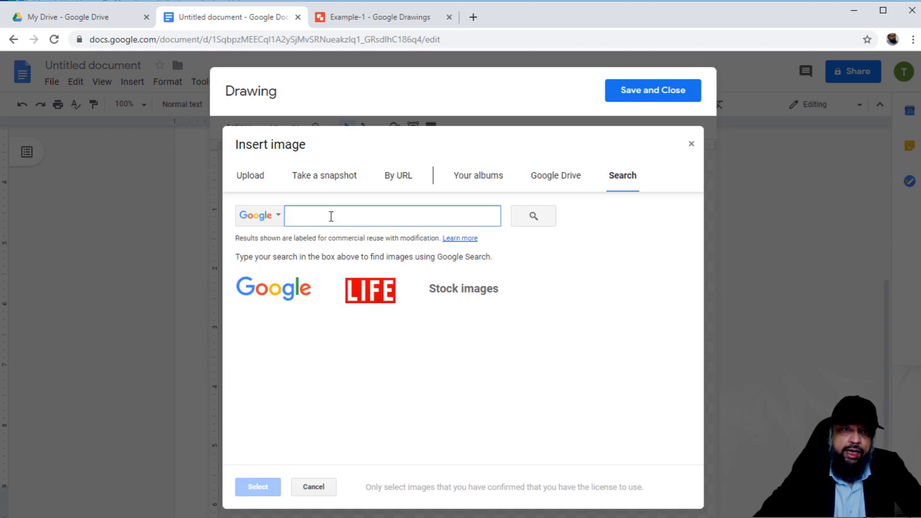
# Step: Search images for 'flow chart' and scroll through the flowchart results
pyautogui.write('f')
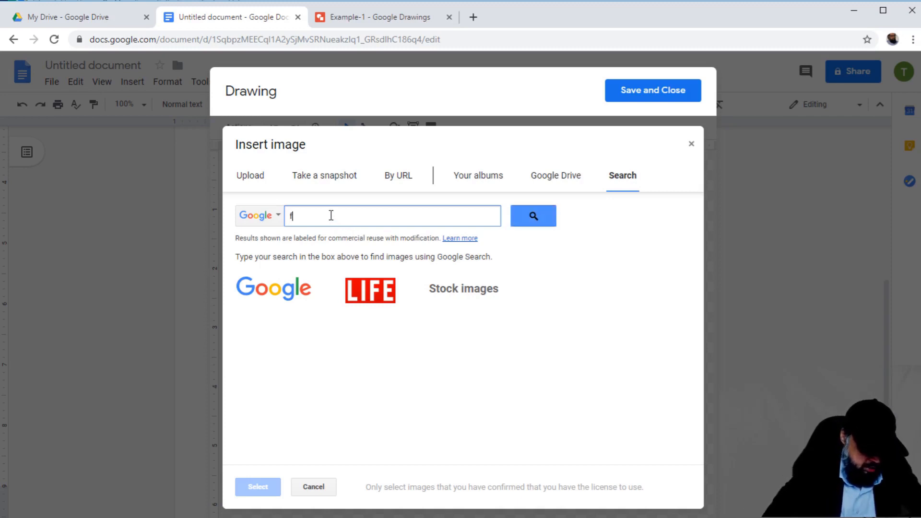
pyautogui.write('low chart')
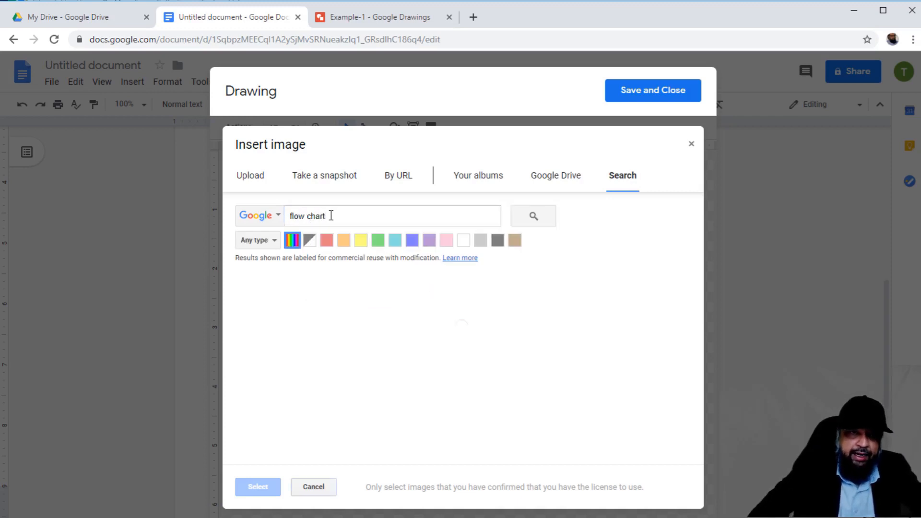
pyautogui.click(531, 215)
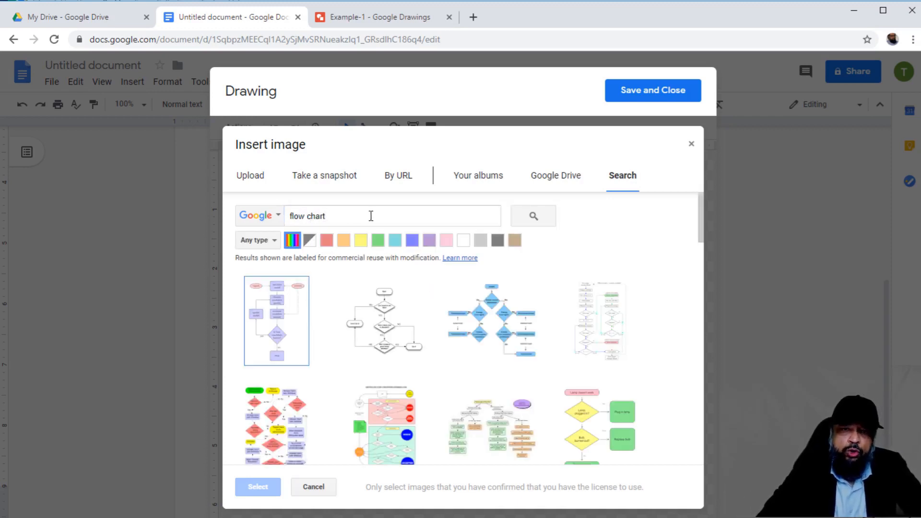
pyautogui.click(598, 320)
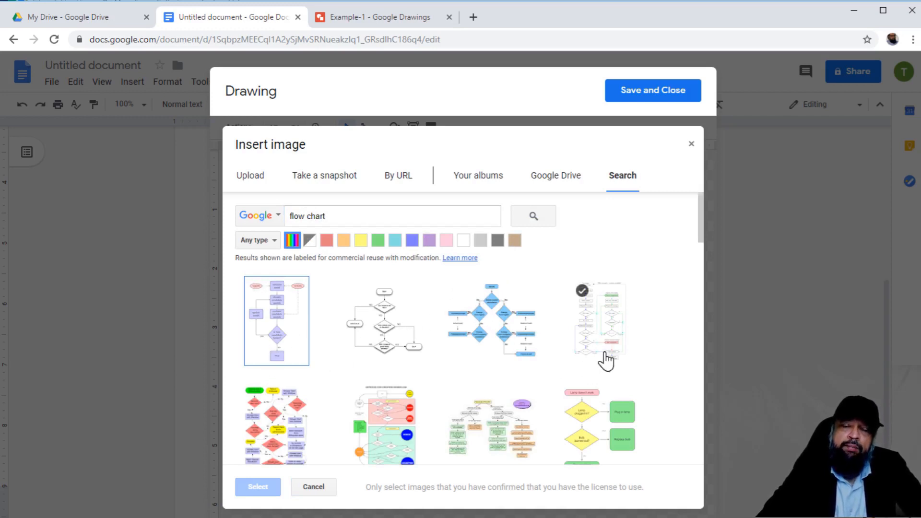
pyautogui.scroll(-3)
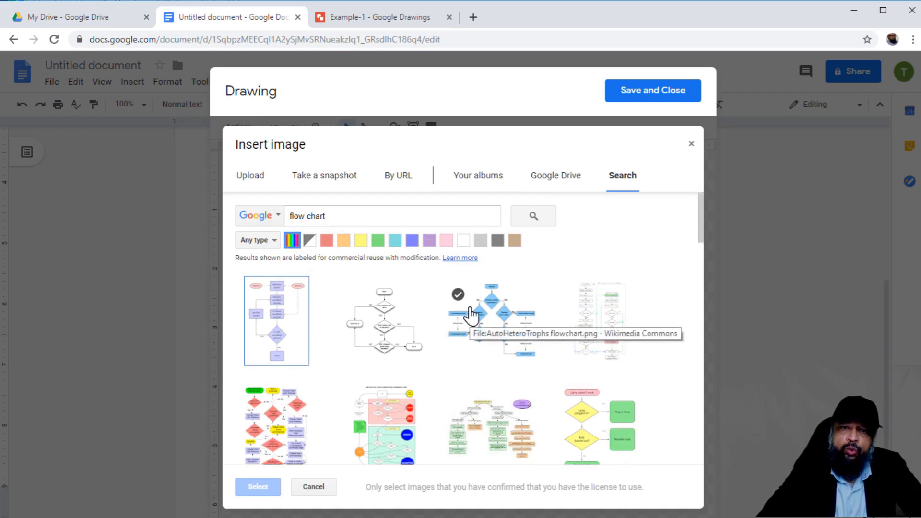
pyautogui.moveTo(499, 265)
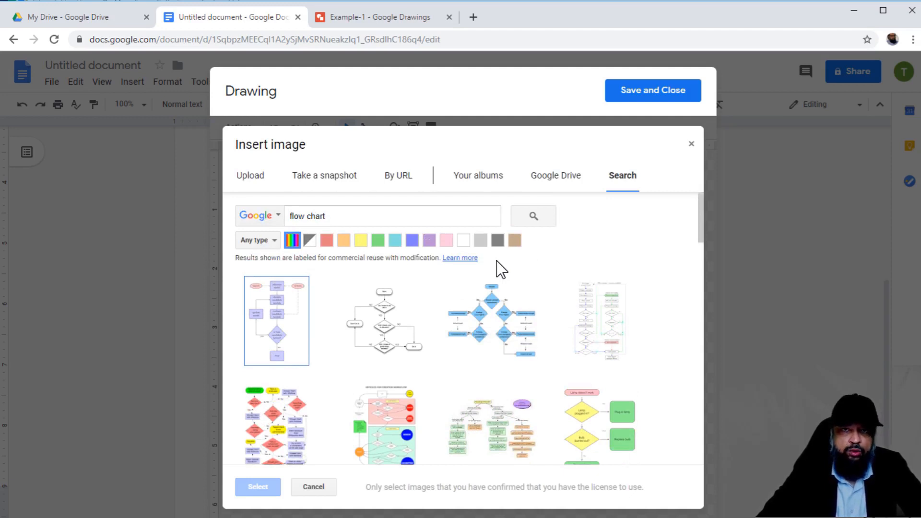
pyautogui.moveTo(533, 215)
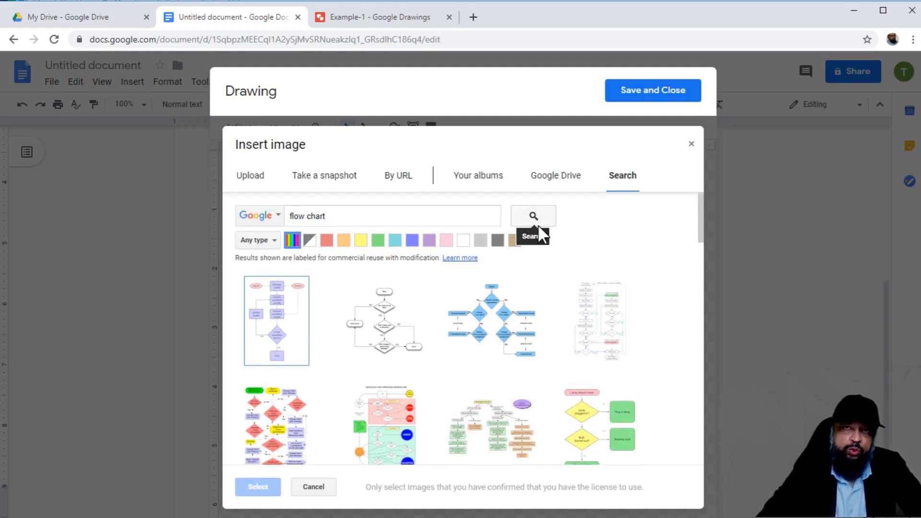